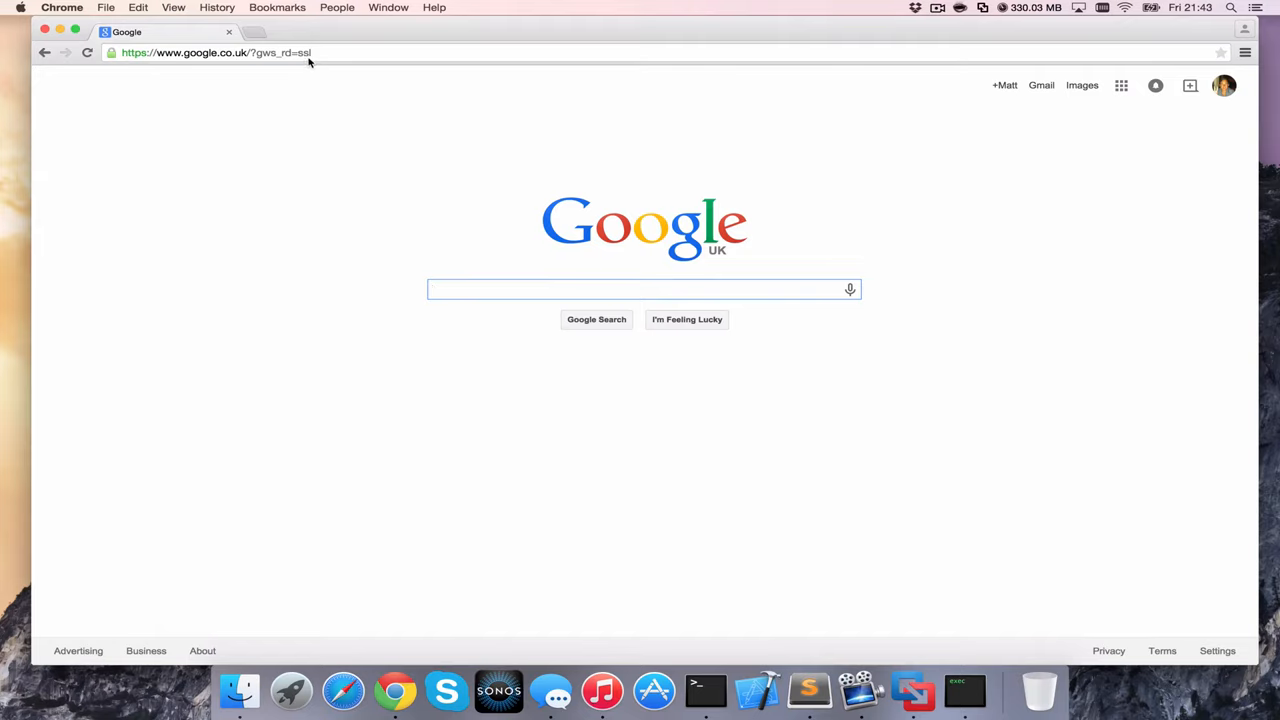
type("www.ubuntu.com")
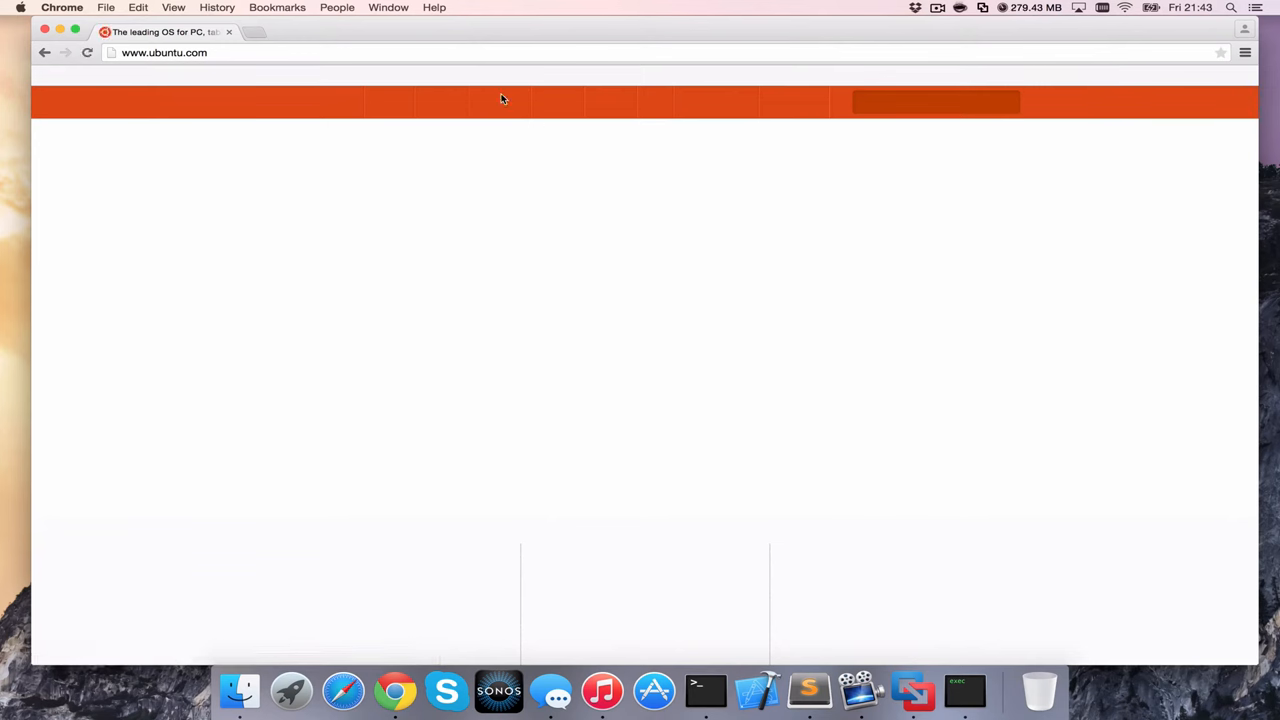
left_click(798, 102)
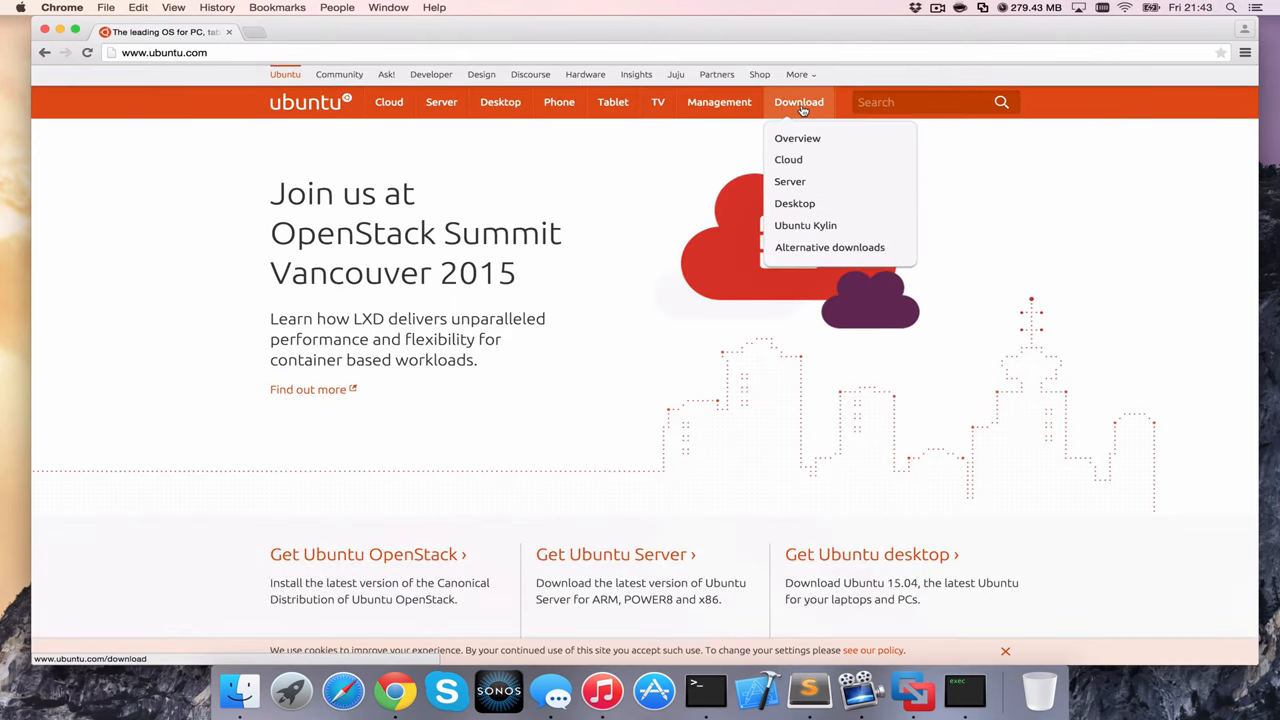
mouse_move(794, 203)
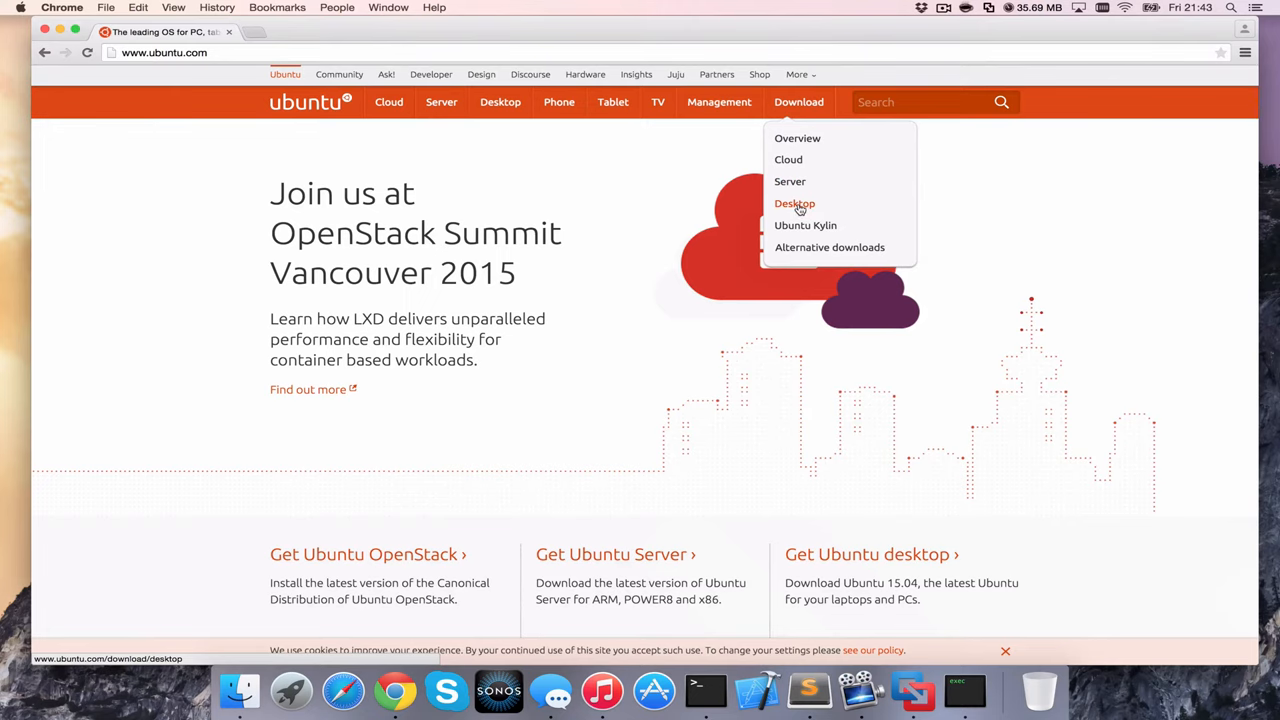
left_click(794, 203)
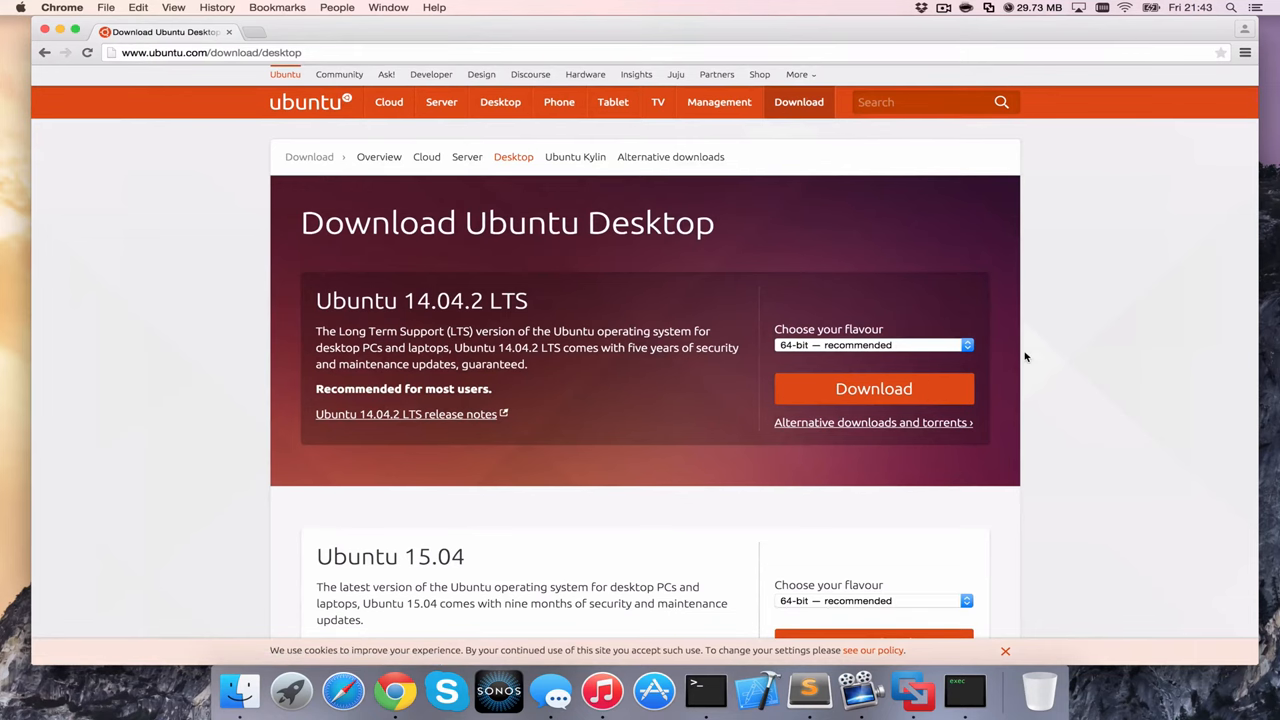
Scroll to the Ubuntu 15.04 release and pick its 64-bit download option.
scroll("down", 3)
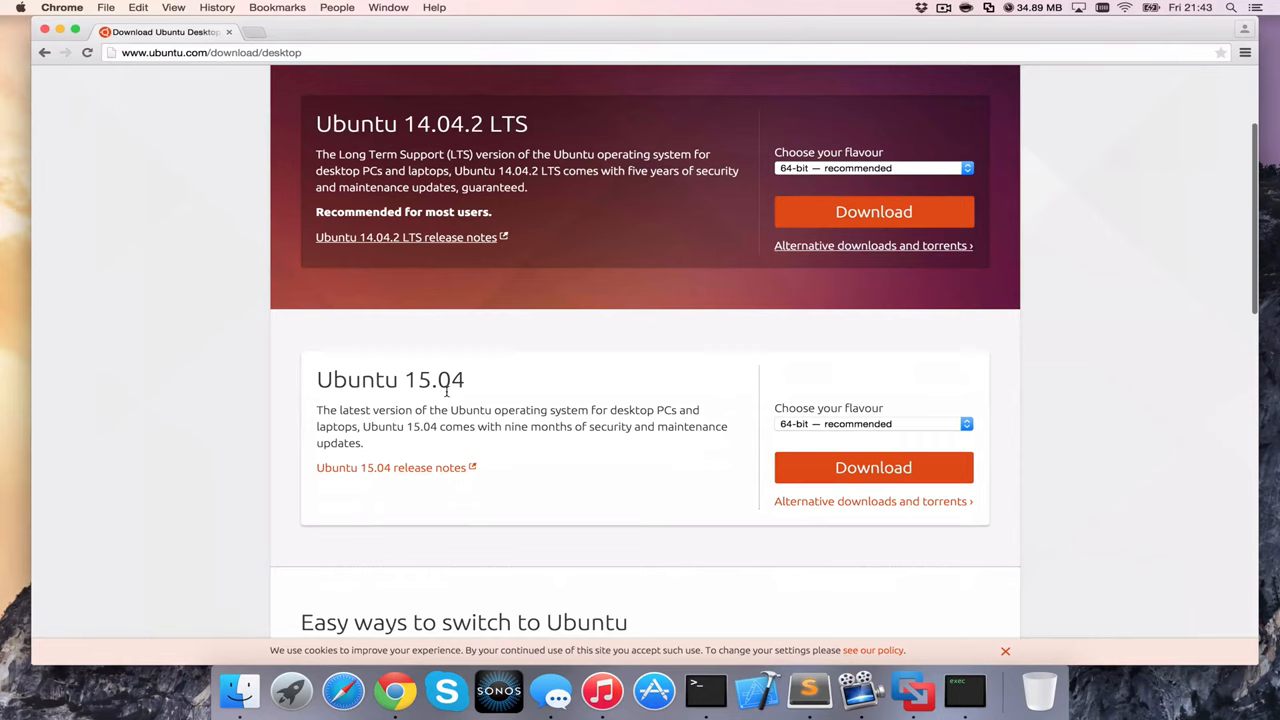
left_click(872, 423)
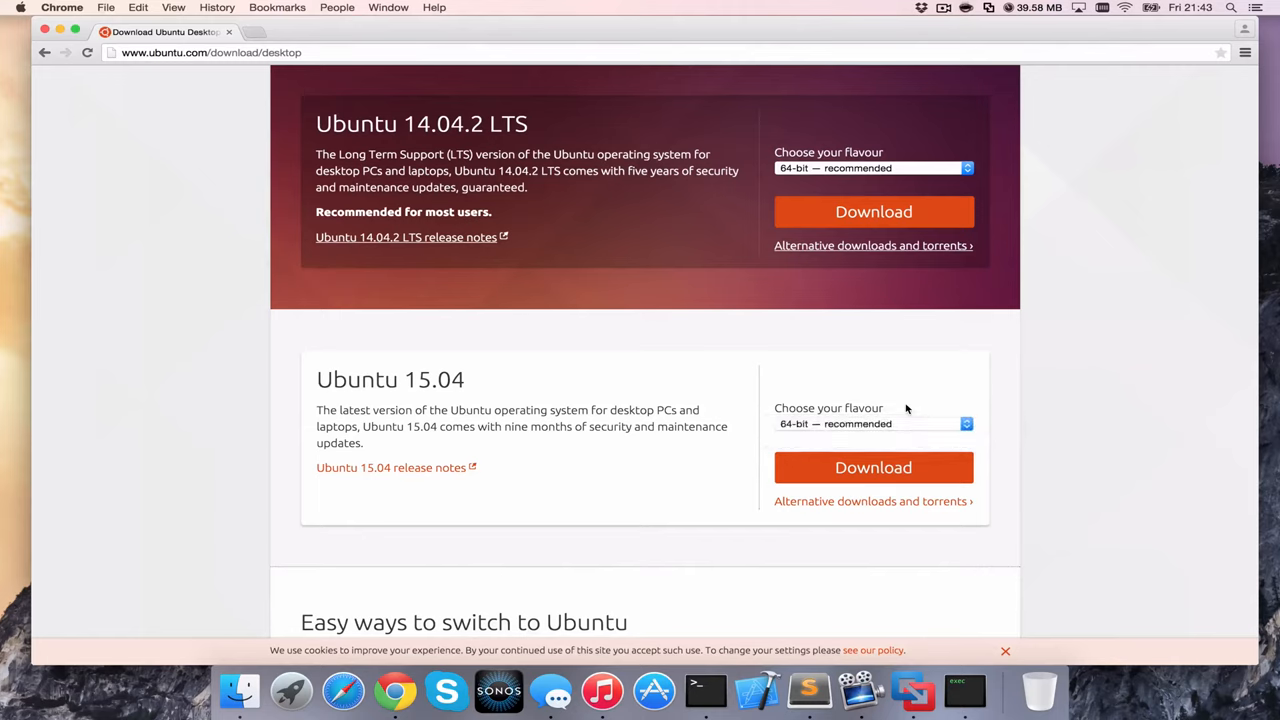
mouse_move(679, 481)
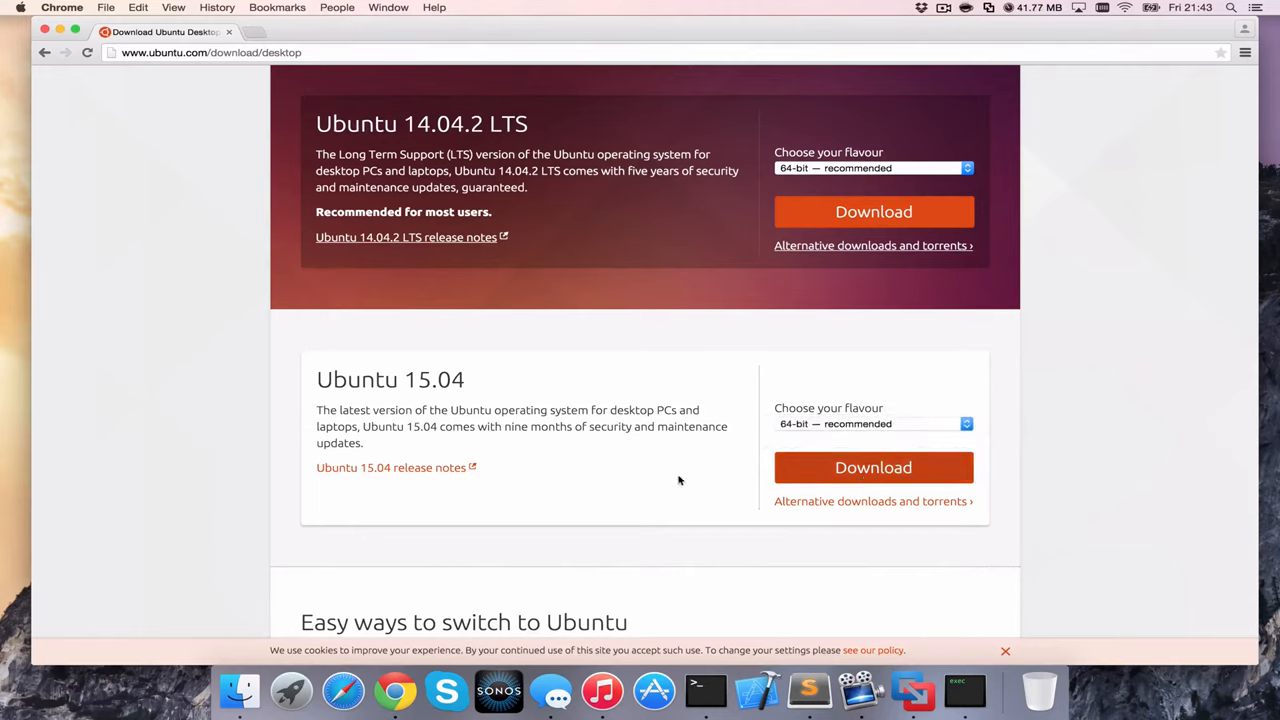
mouse_move(609, 480)
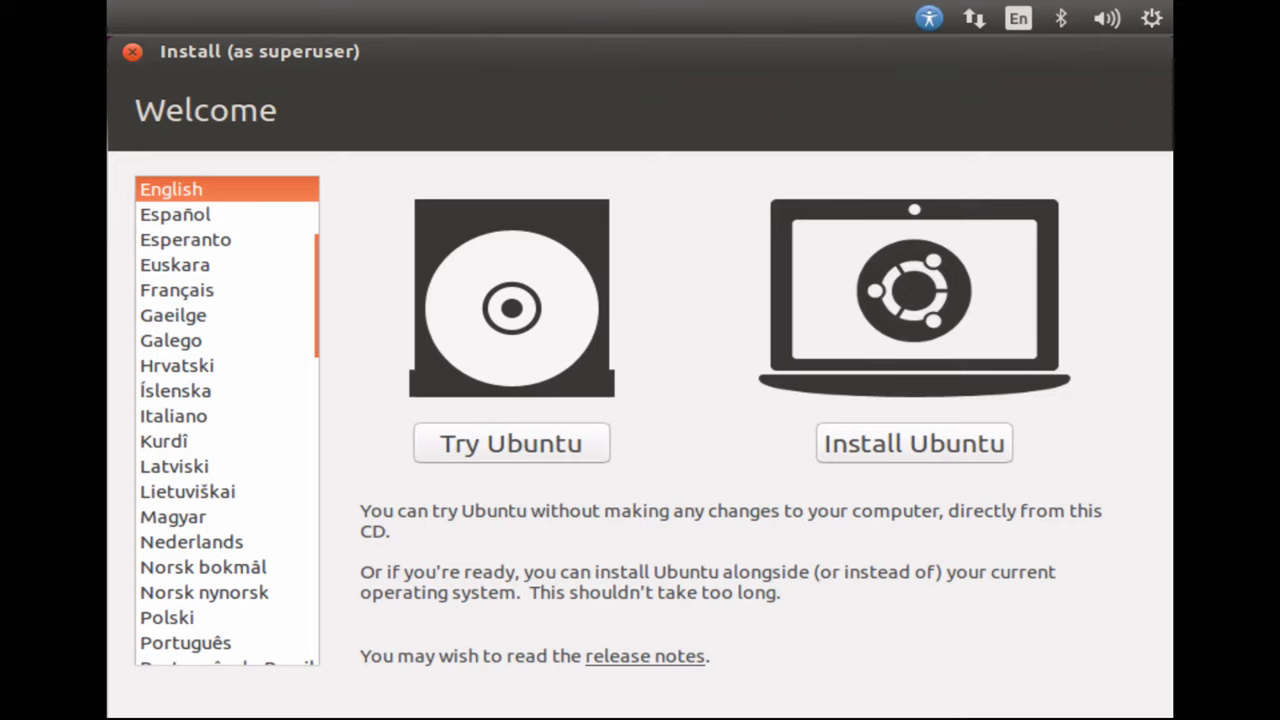
mouse_move(520, 442)
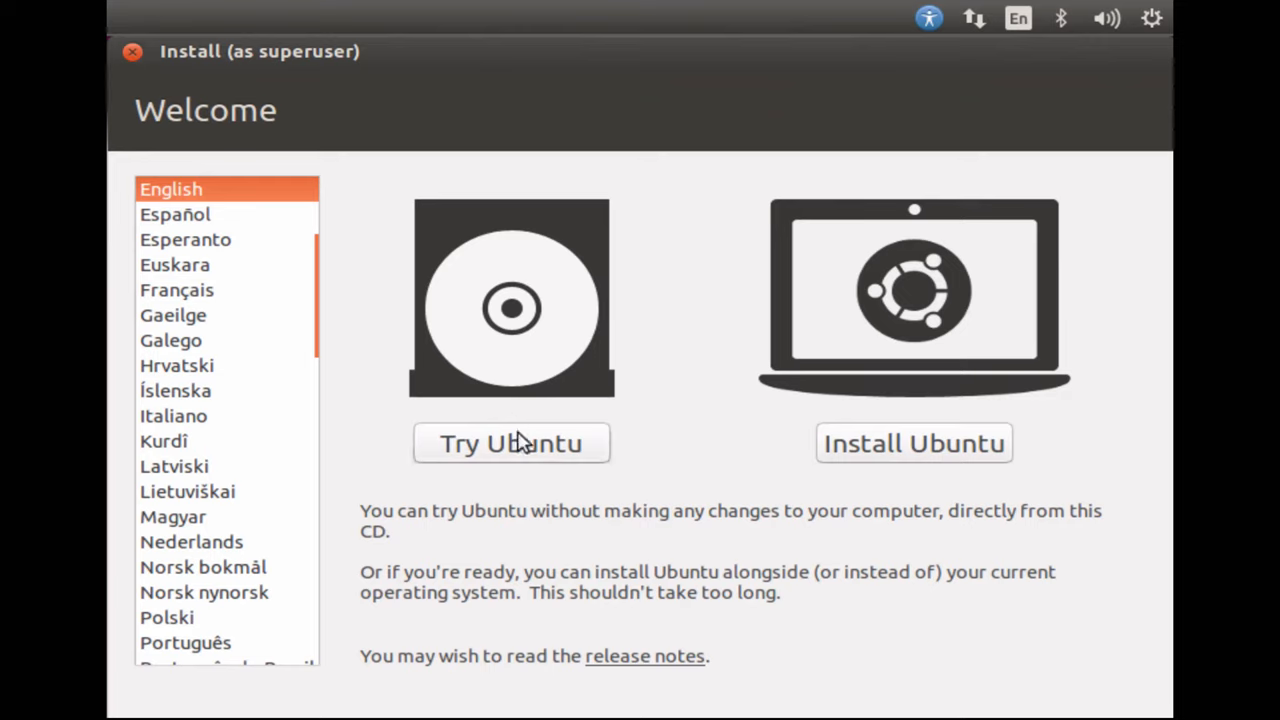
mouse_move(515, 425)
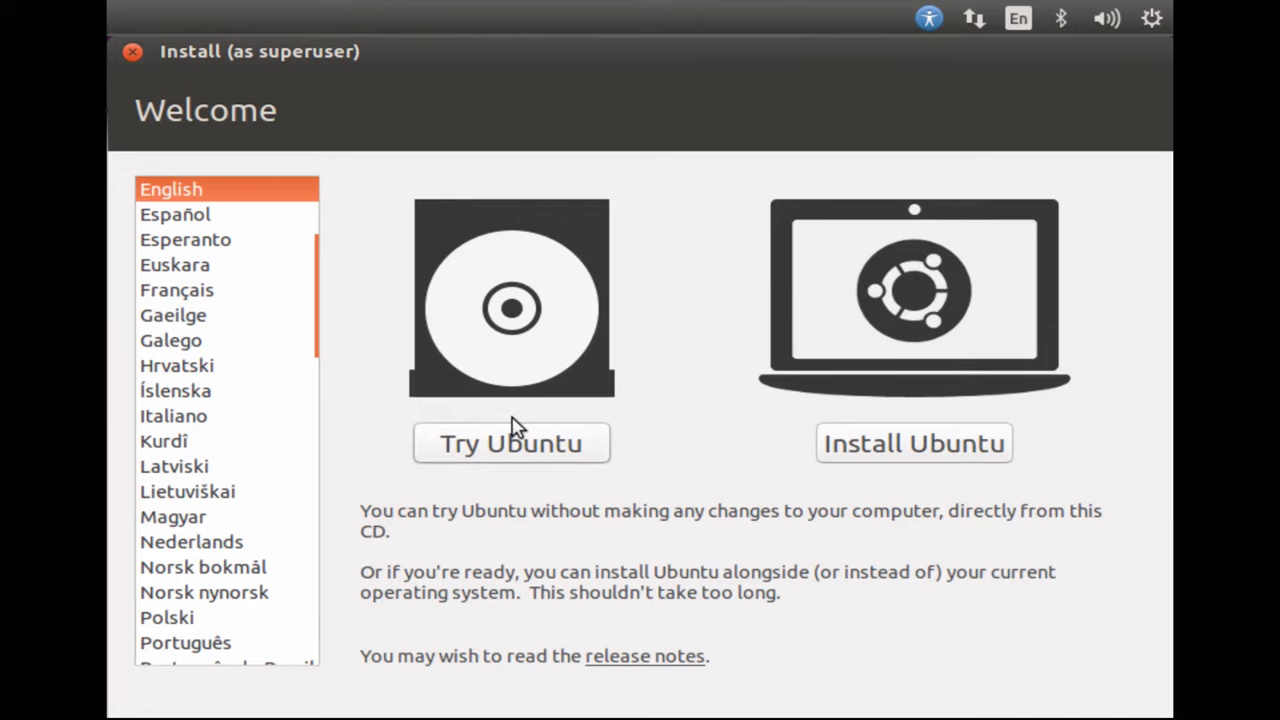
mouse_move(372, 297)
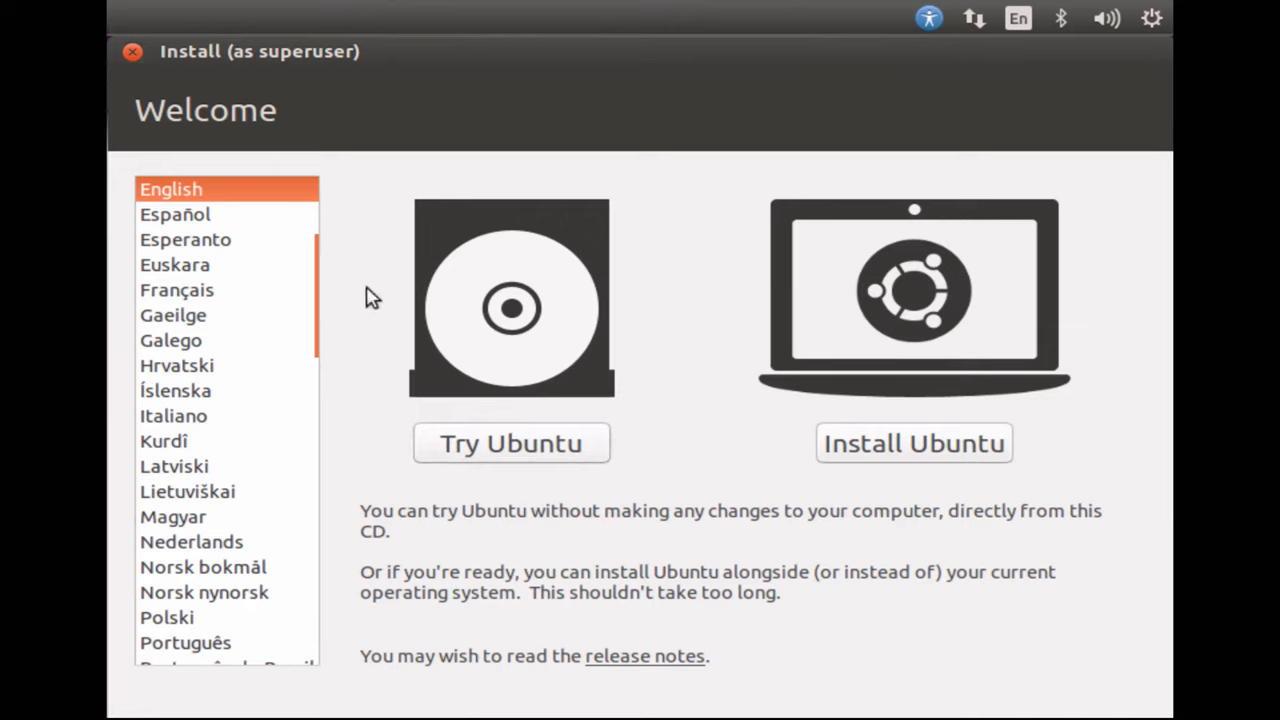
mouse_move(913, 443)
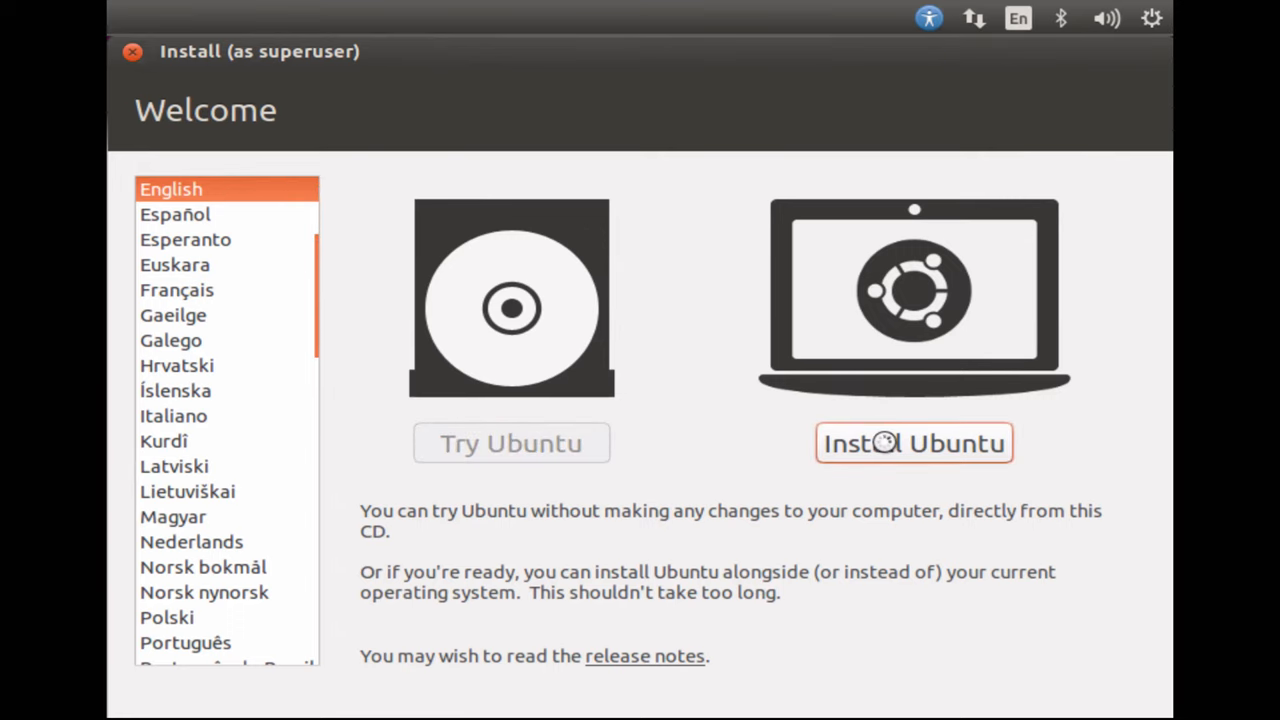
Begin installing Ubuntu and continue past preparation with updates and third-party software unticked.
left_click(912, 443)
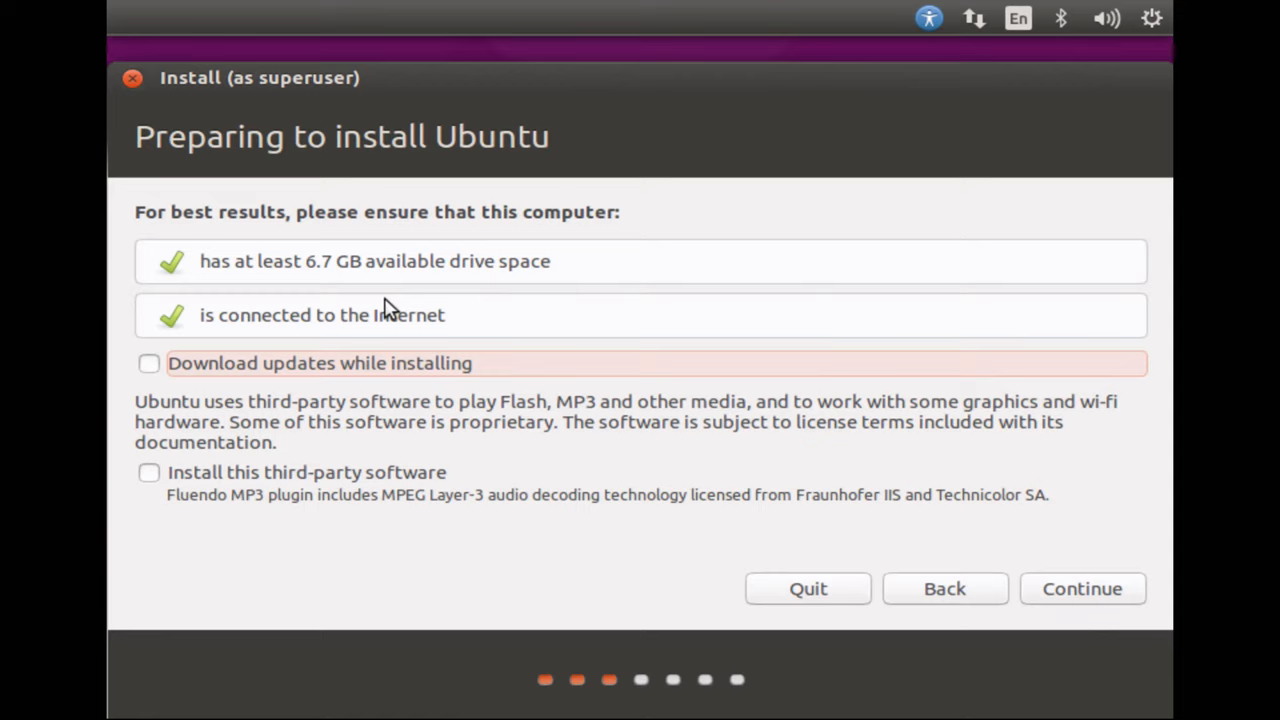
mouse_move(381, 375)
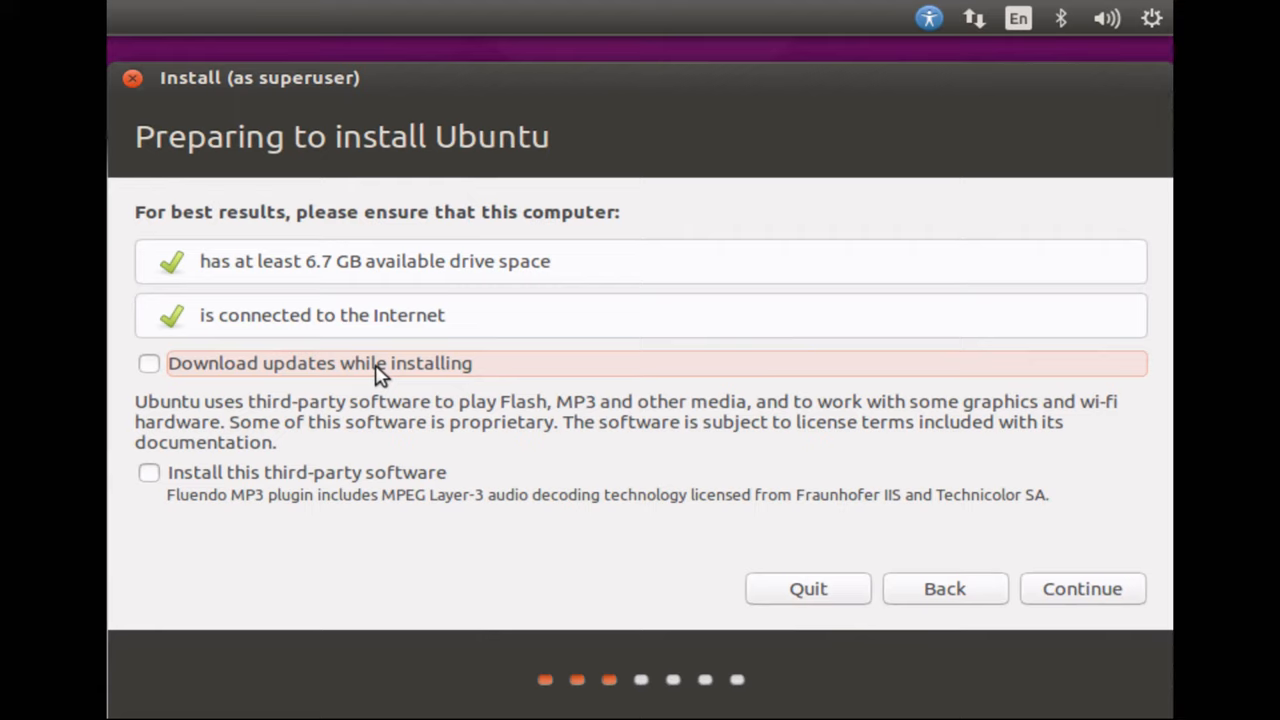
mouse_move(1051, 582)
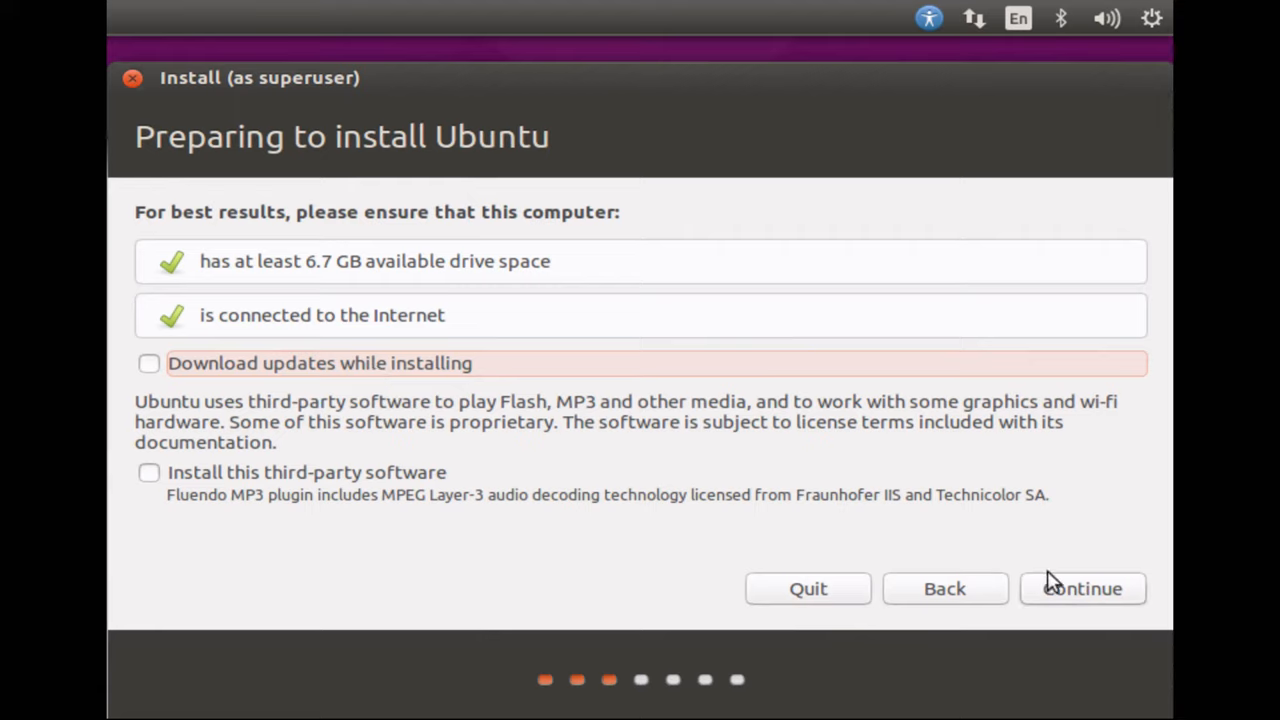
left_click(1082, 588)
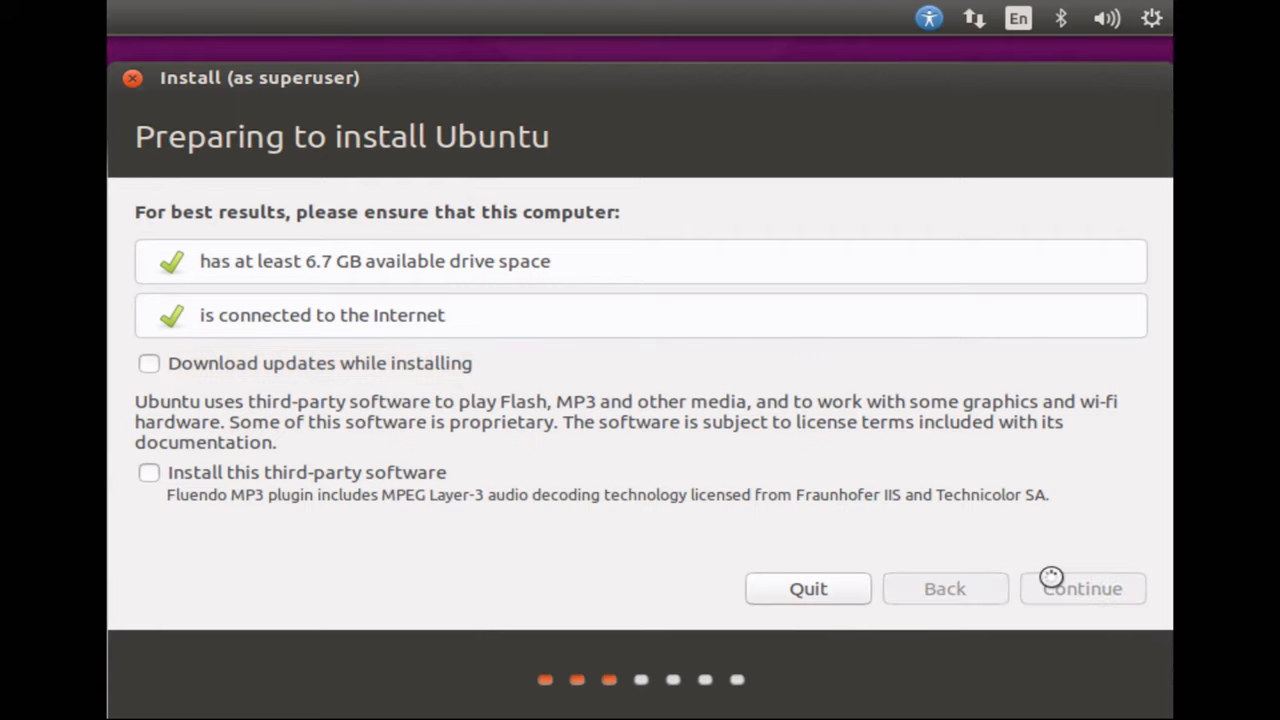
Advance to Installation type, keeping 'Erase disk and install Ubuntu' selected.
left_click(1081, 588)
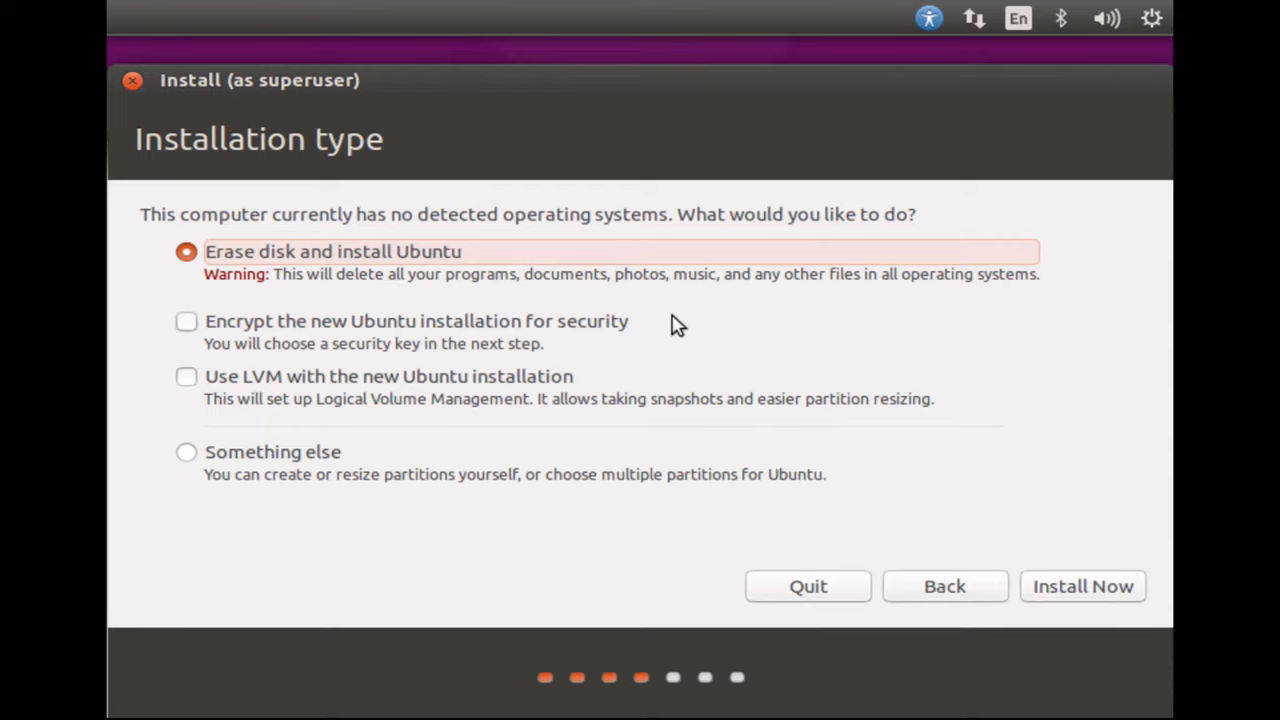
mouse_move(248, 207)
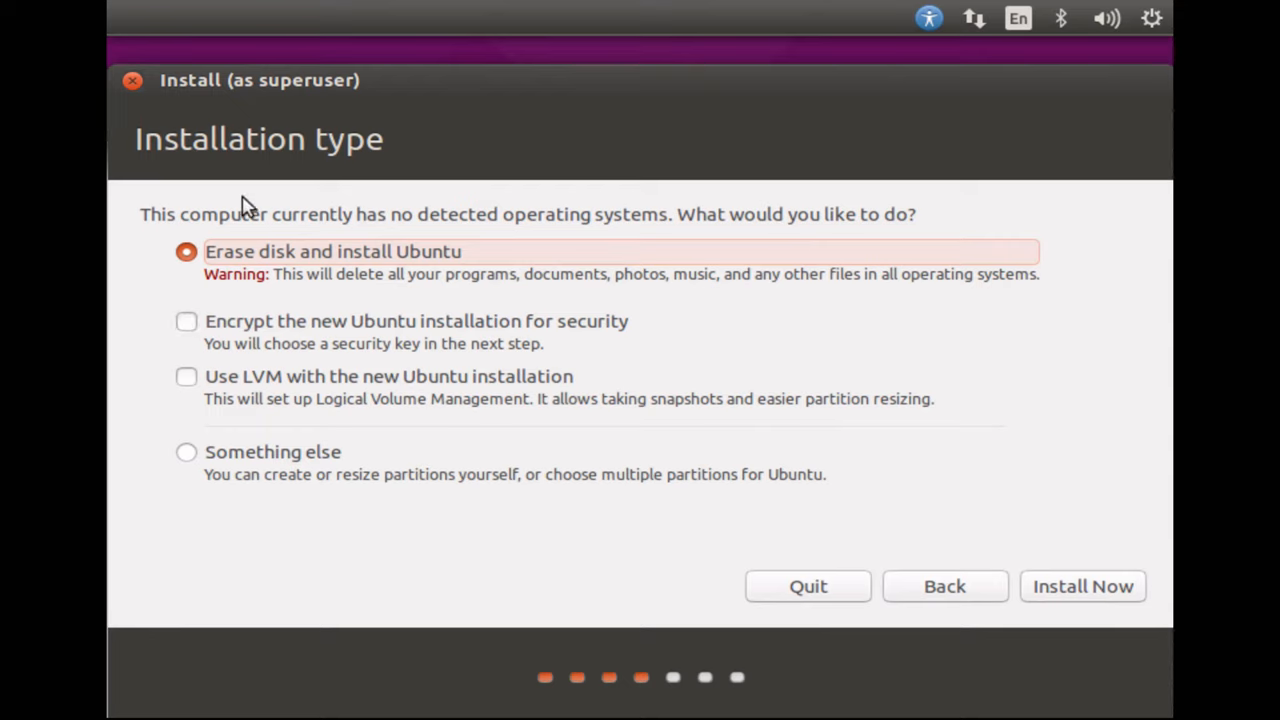
mouse_move(258, 243)
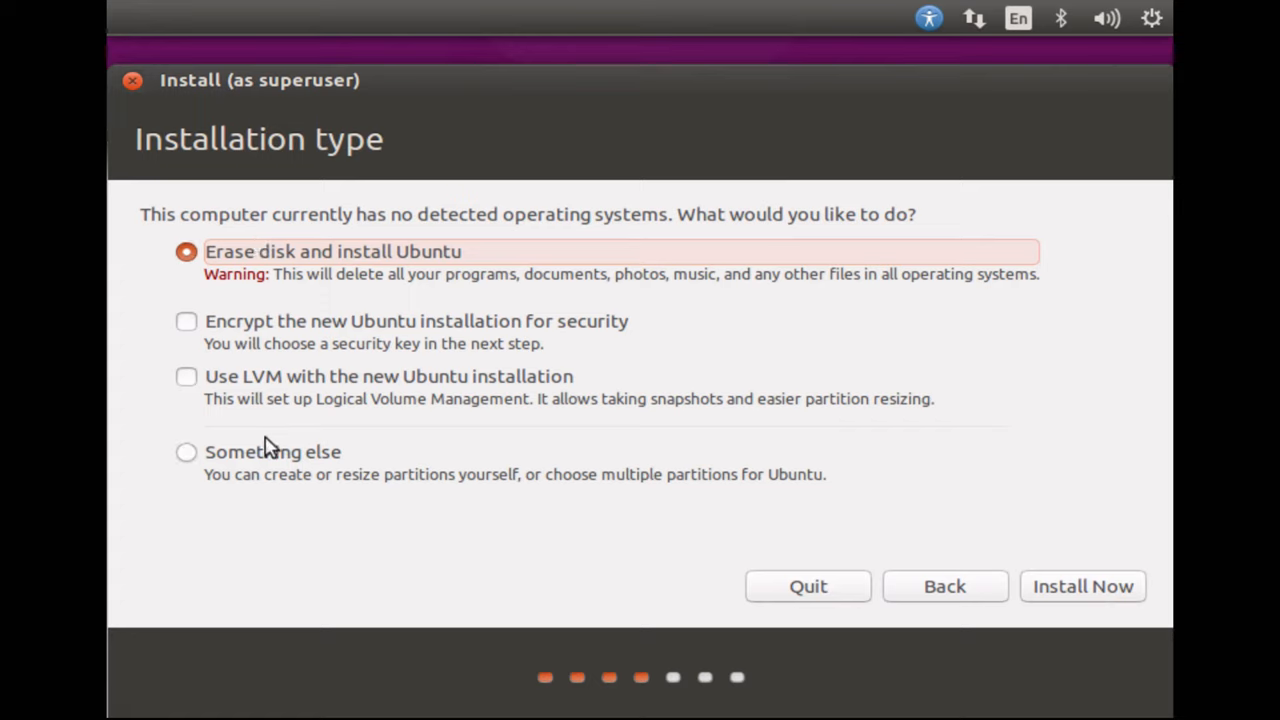
mouse_move(283, 455)
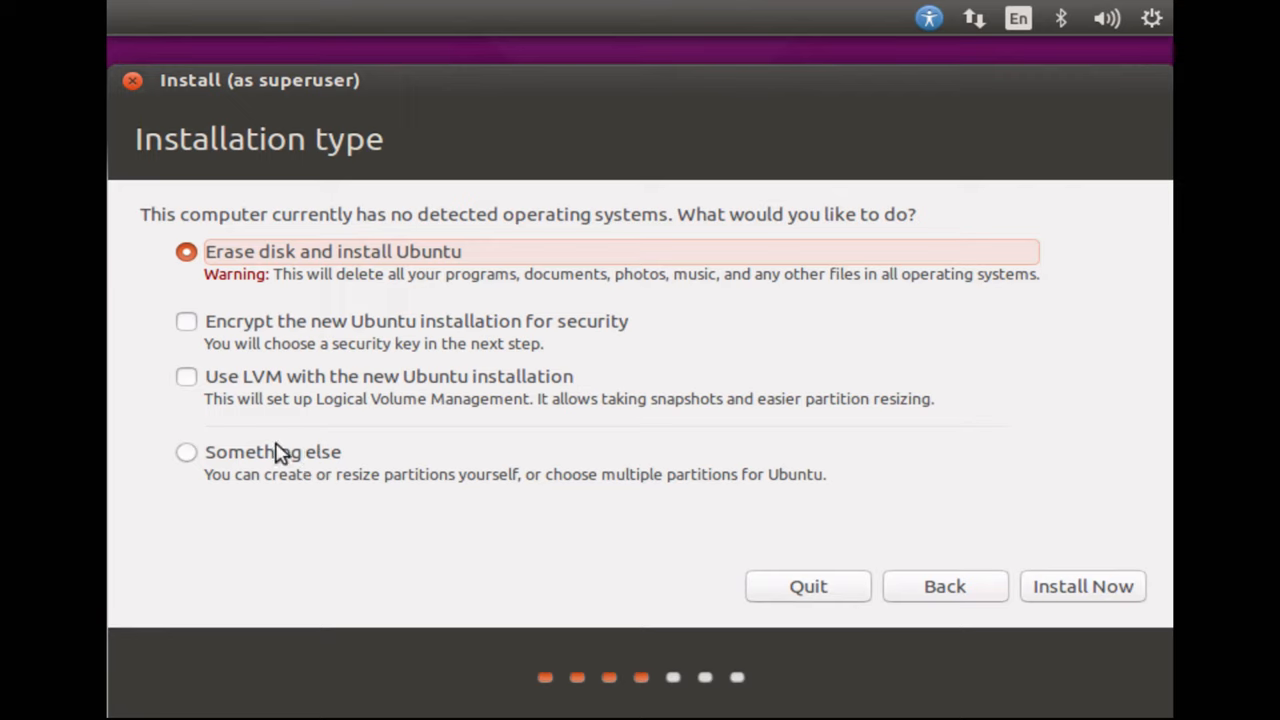
mouse_move(329, 402)
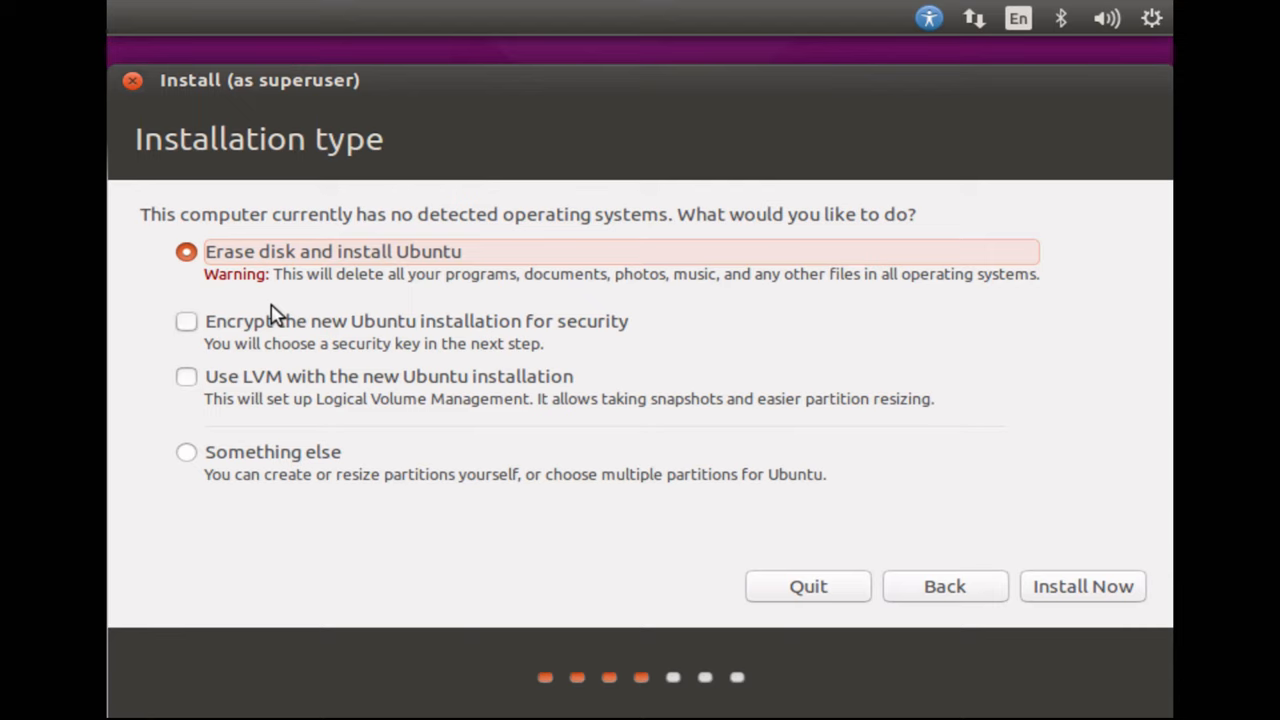
mouse_move(288, 388)
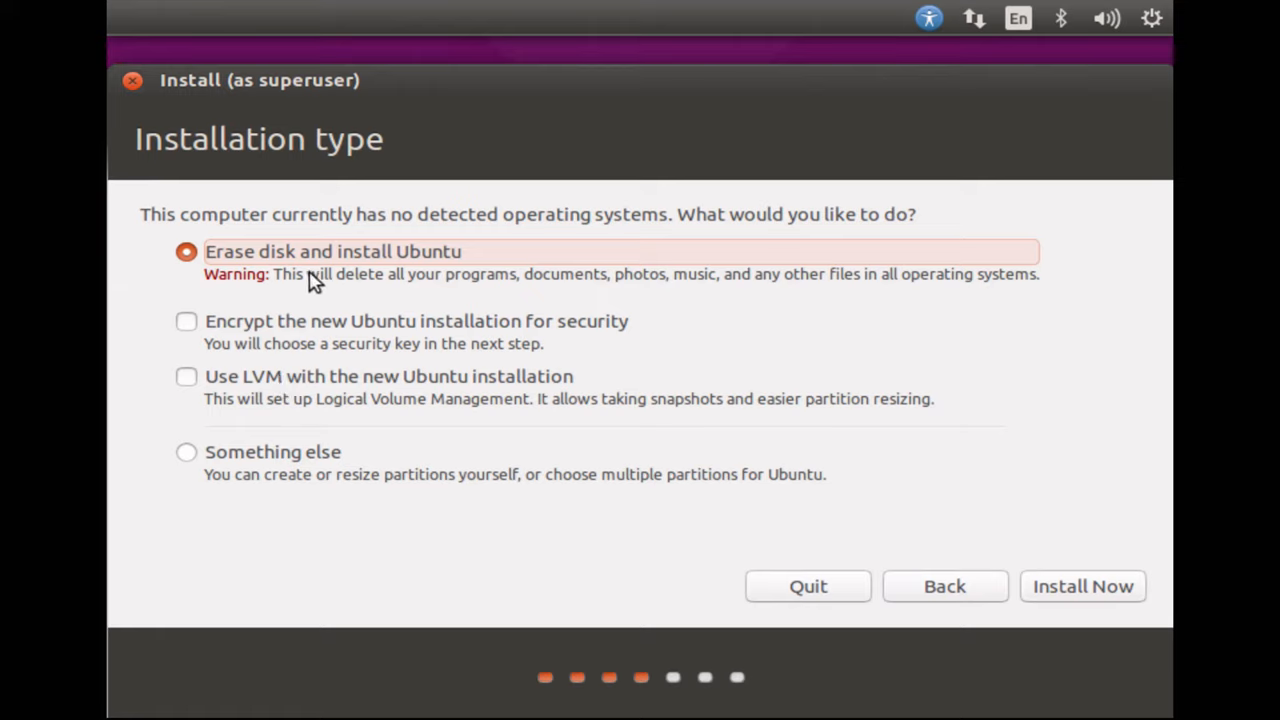
mouse_move(445, 252)
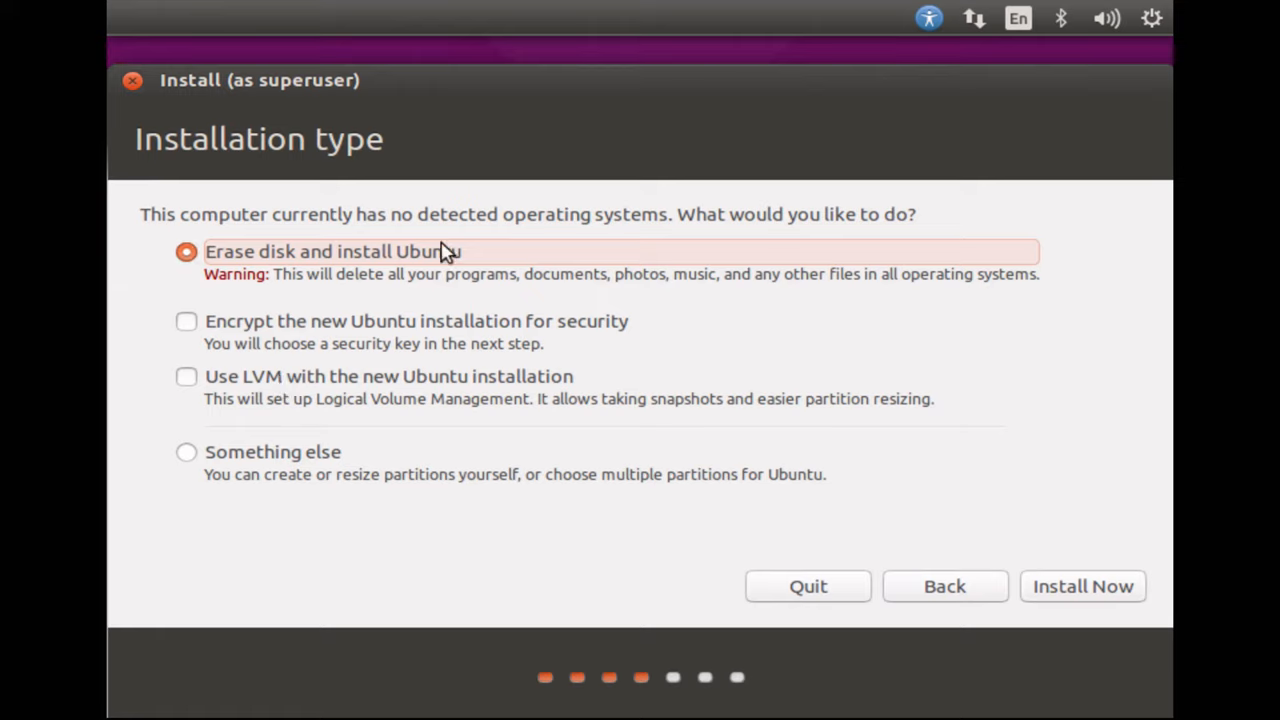
Install Now with the erase-disk option and approve writing ext4 and swap partitions.
left_click(1082, 586)
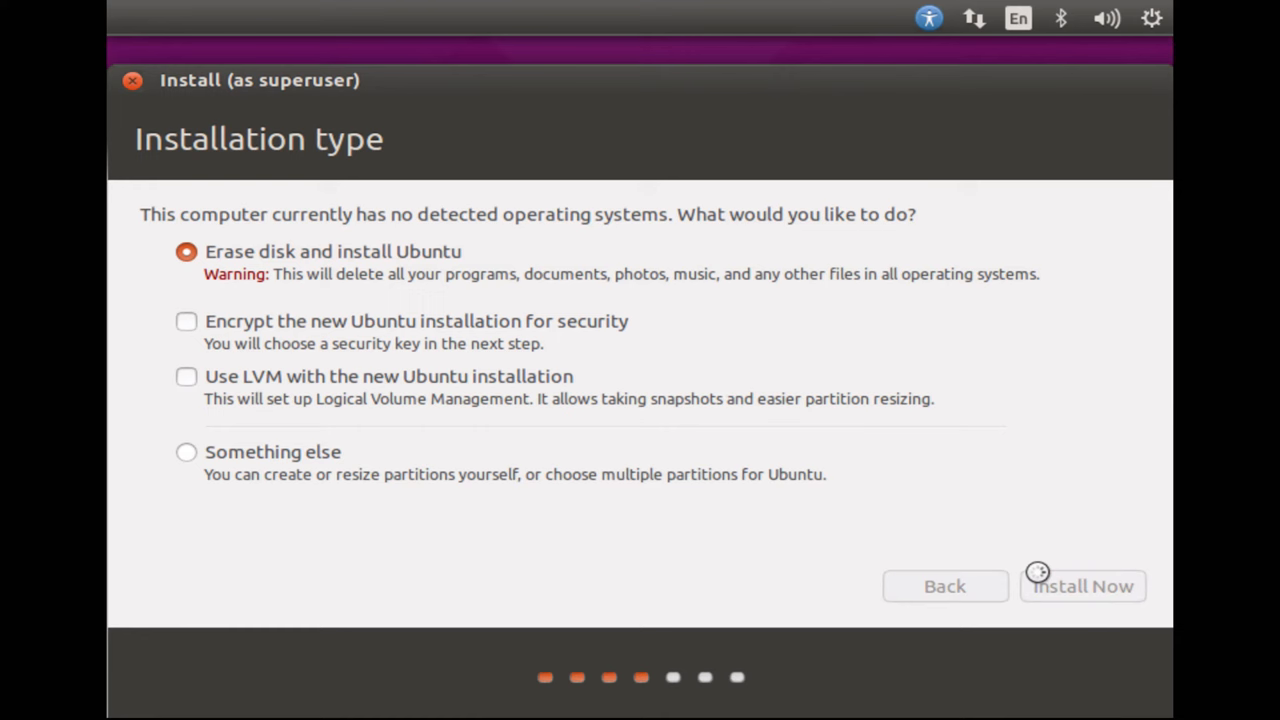
left_click(1082, 586)
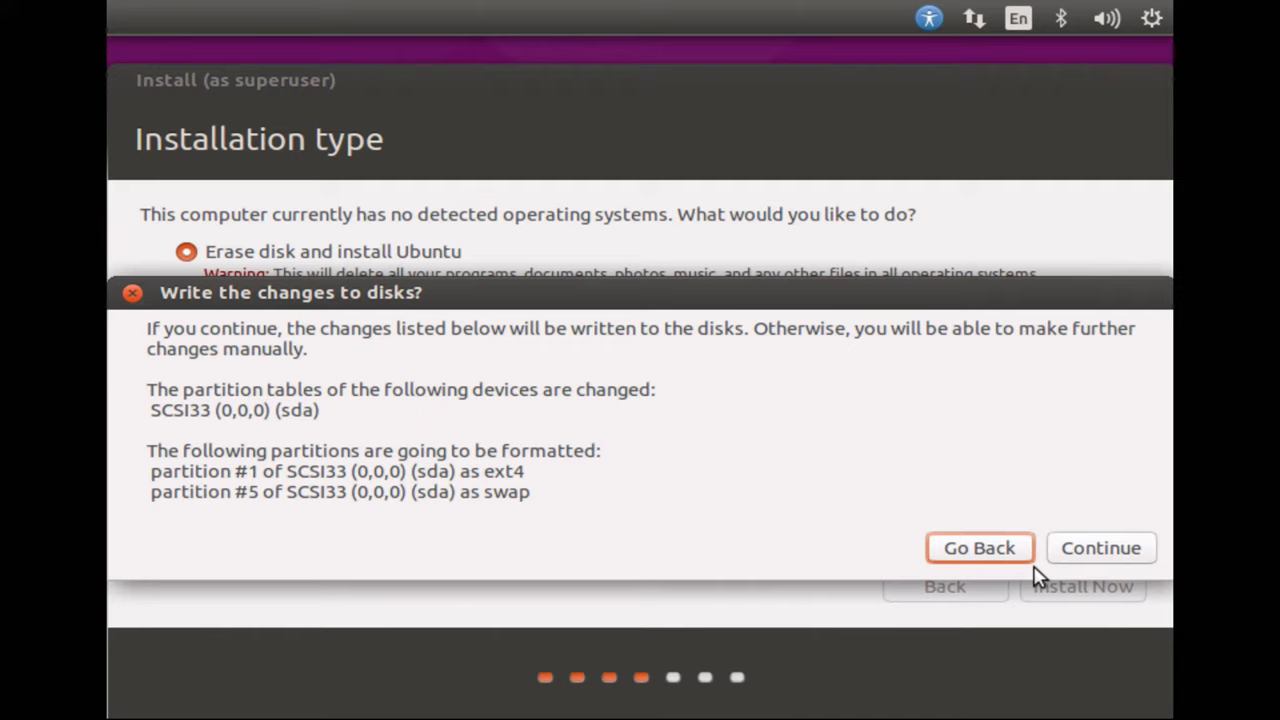
mouse_move(1100, 548)
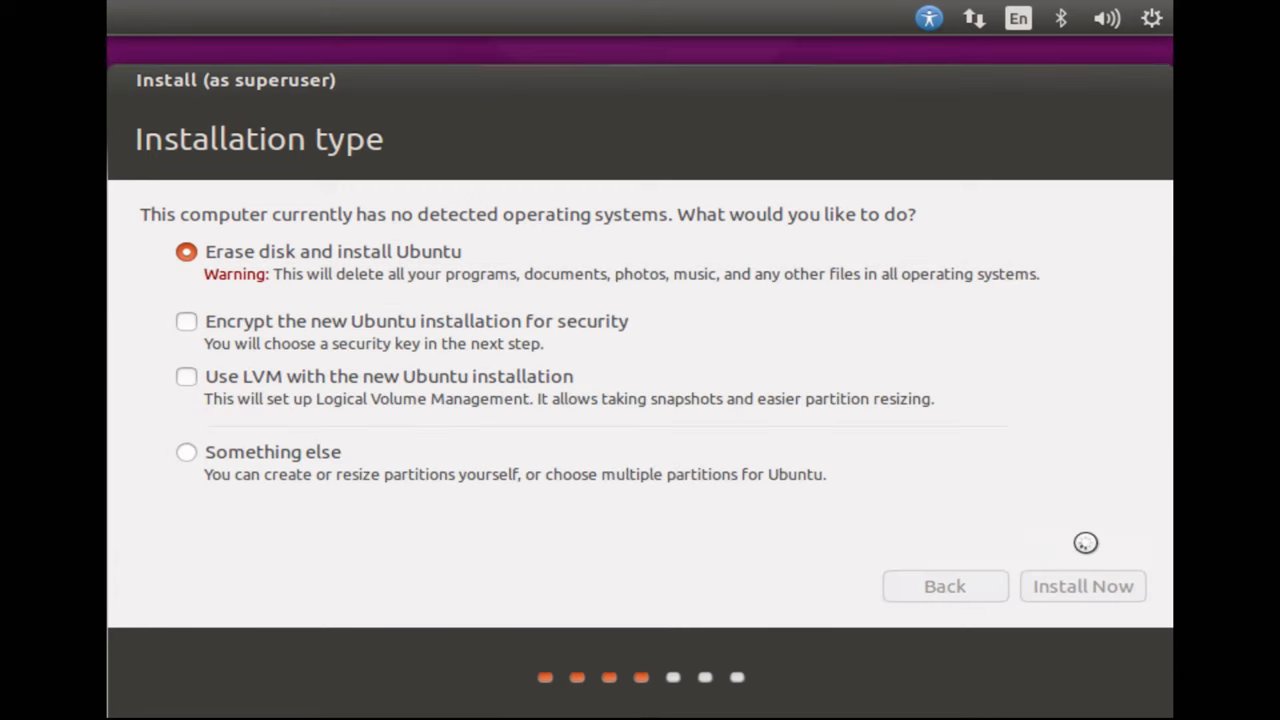
Confirm the disk changes and pick Denver on the 'Where are you?' map.
left_click(1082, 586)
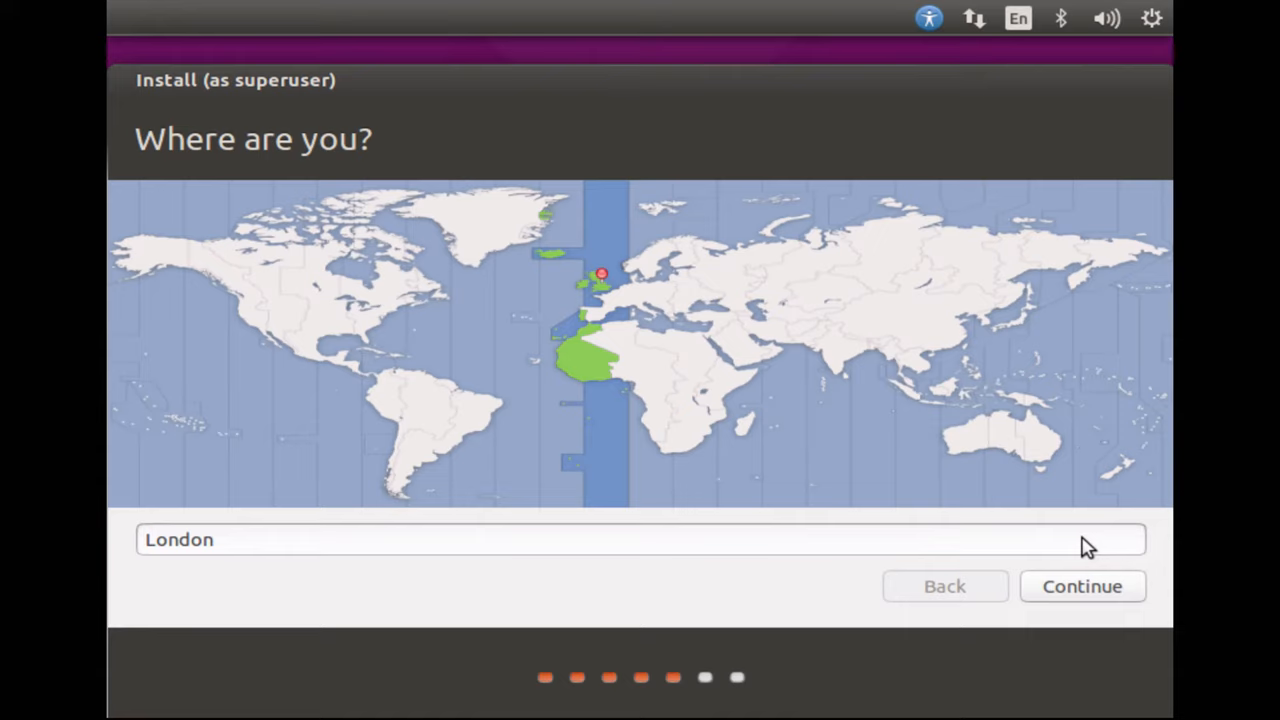
mouse_move(595, 305)
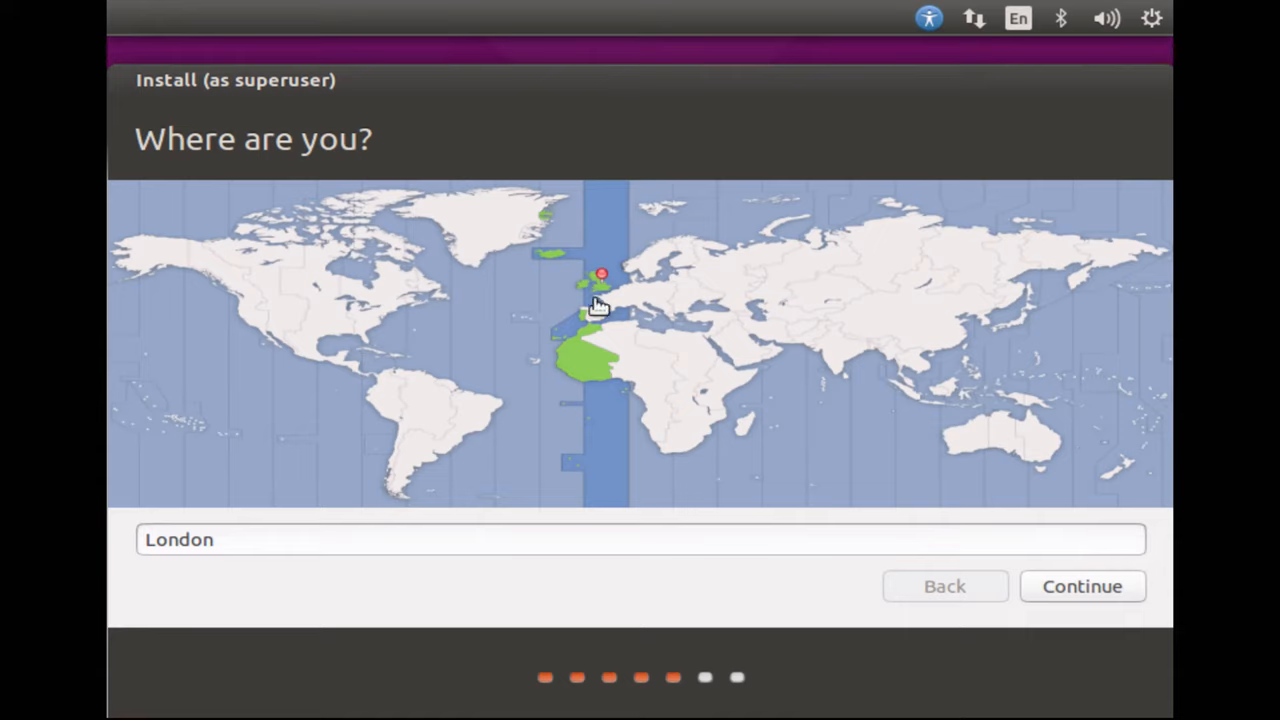
mouse_move(590, 275)
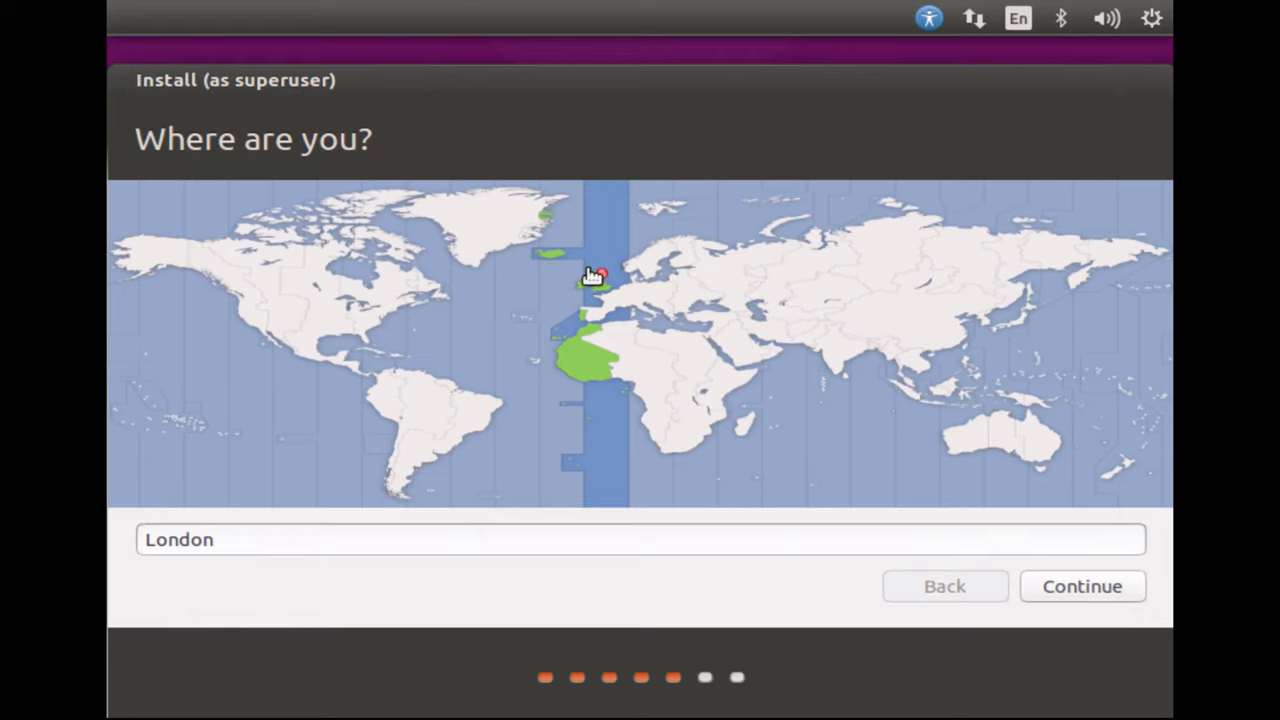
mouse_move(274, 290)
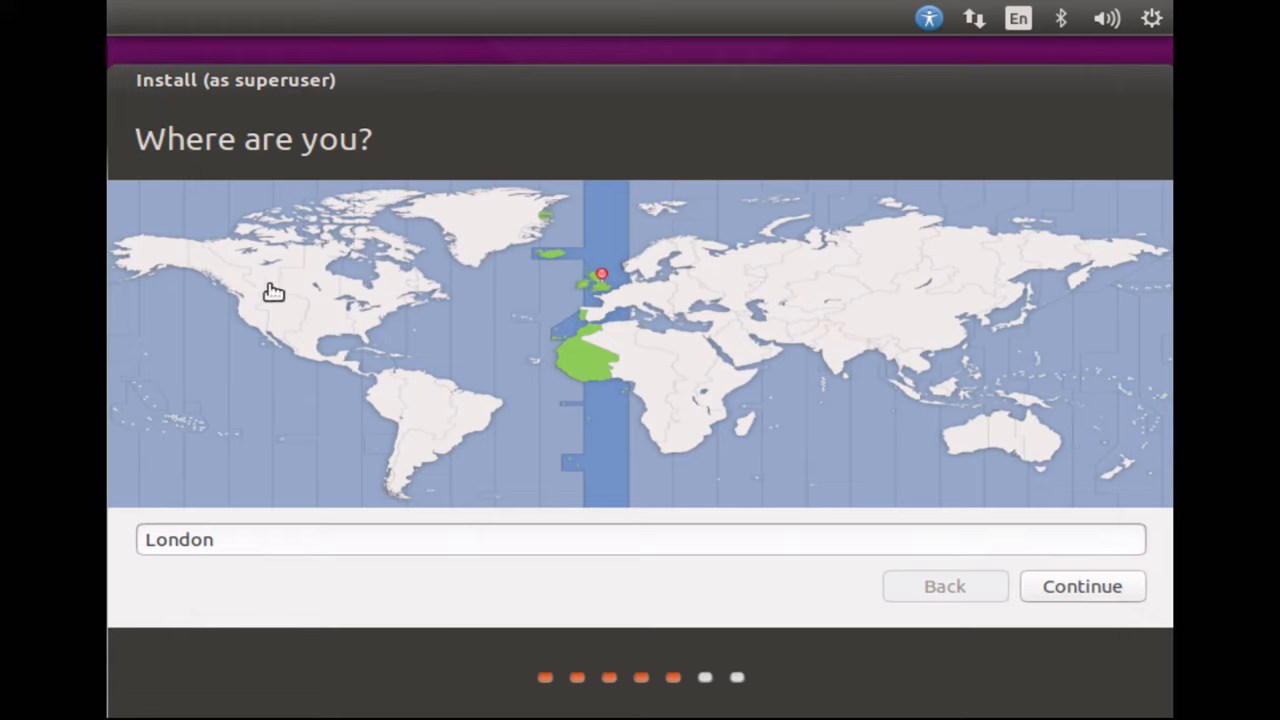
left_click(272, 295)
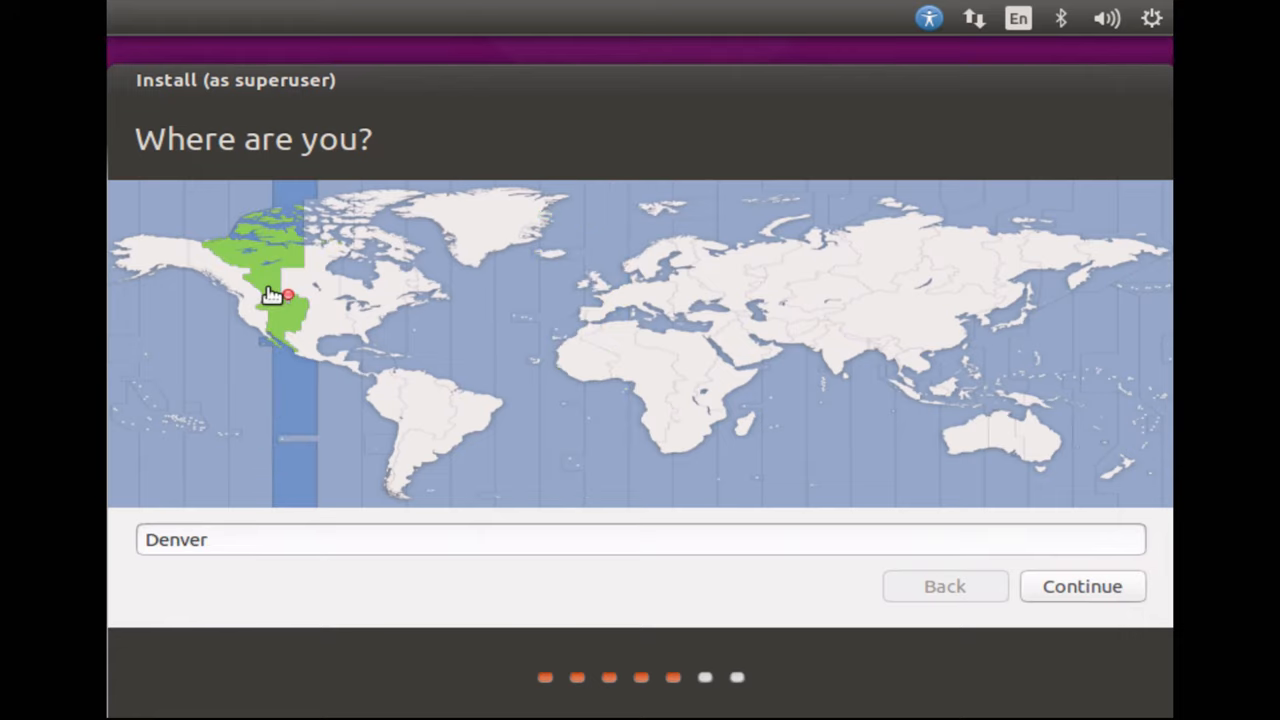
mouse_move(590, 281)
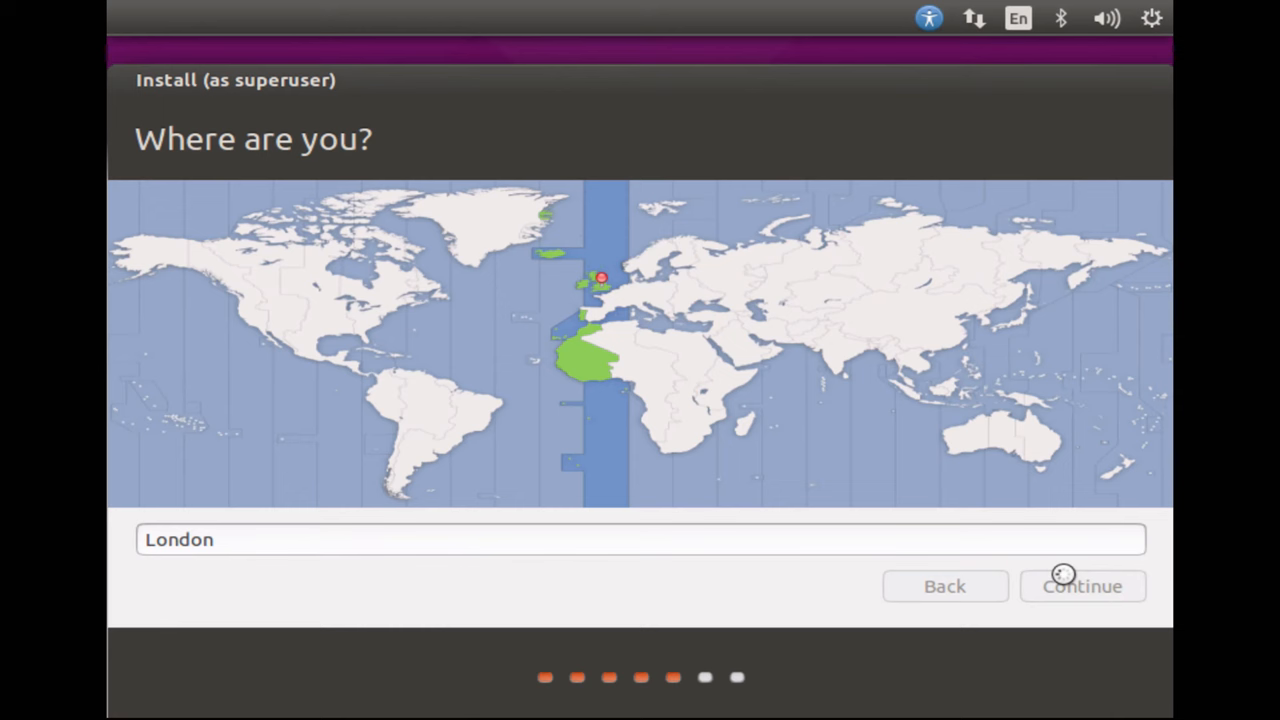
Keep London as the location and accept the English (UK) keyboard layout.
left_click(1081, 586)
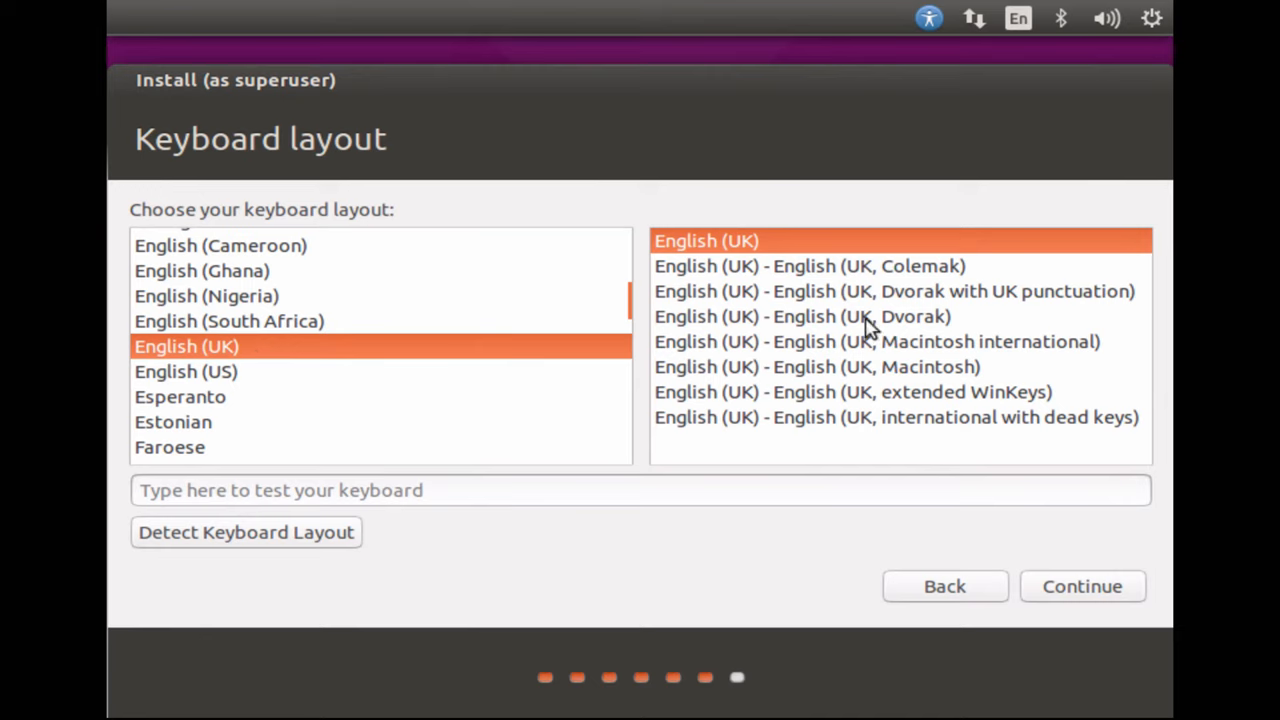
mouse_move(1078, 585)
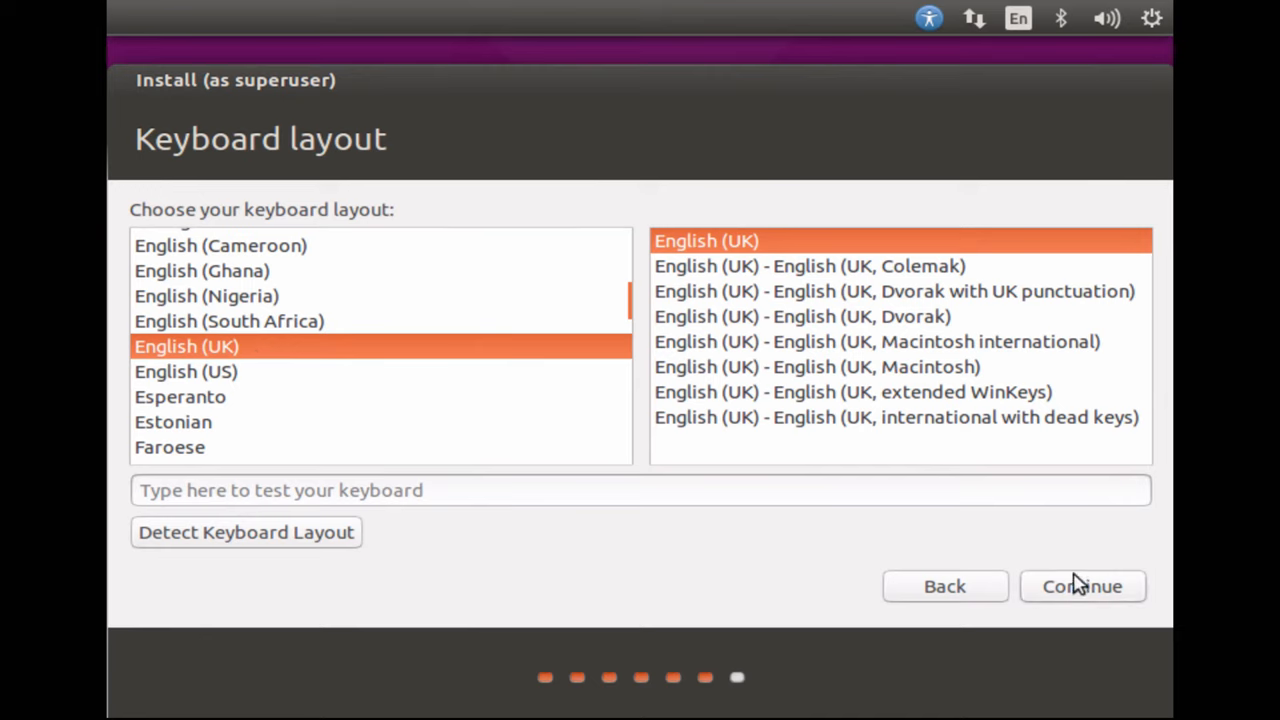
left_click(1082, 586)
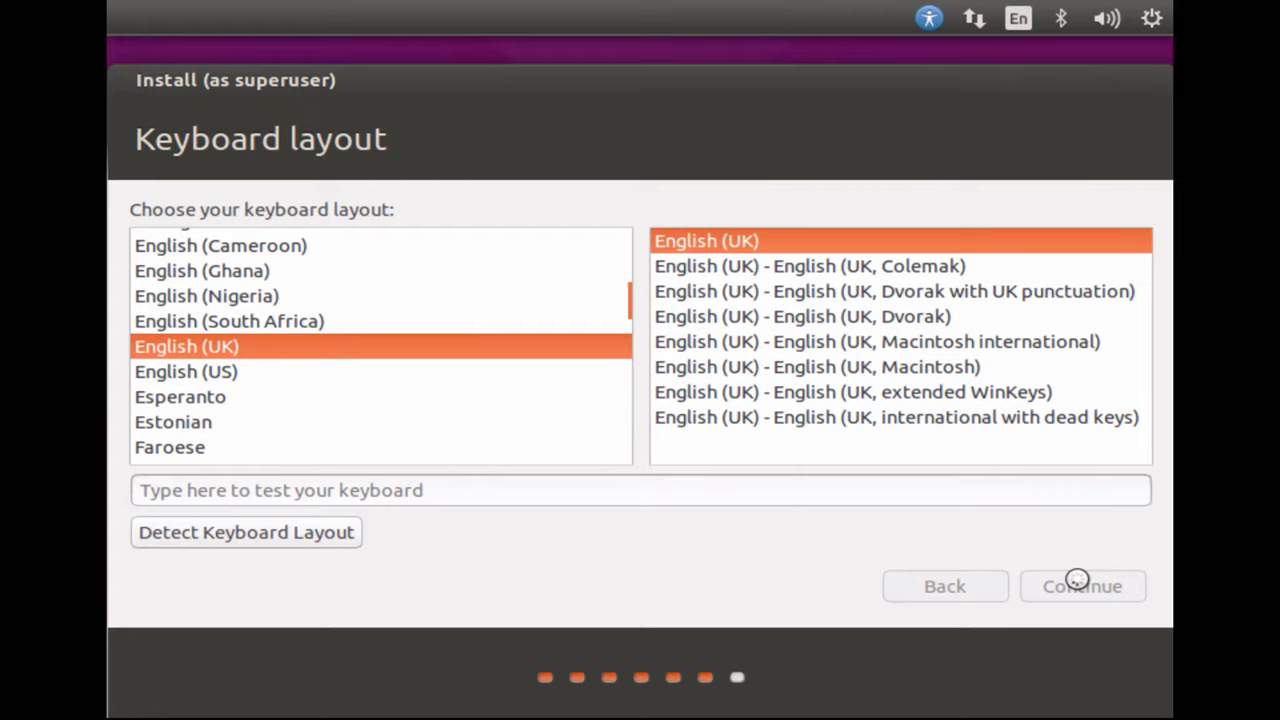
Enter name Matt H, computer MattHUbuntu, username mattadmin and a matching password.
left_click(1082, 586)
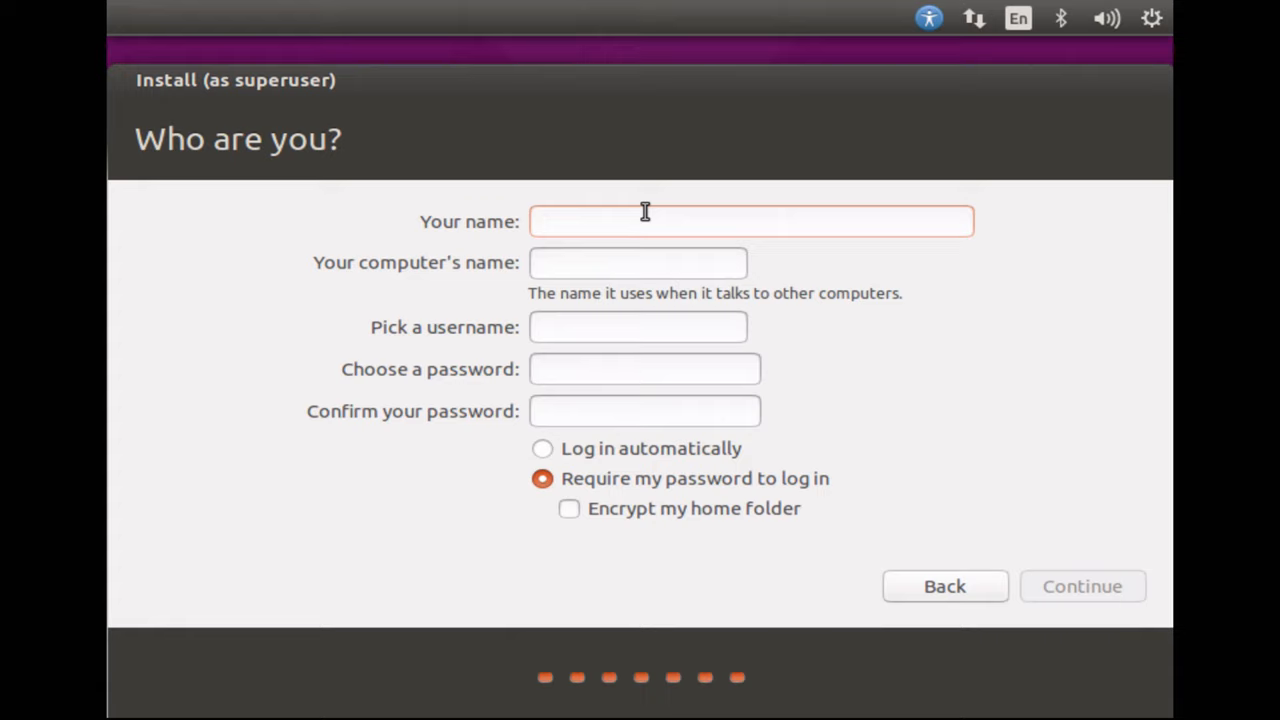
type("Matt H")
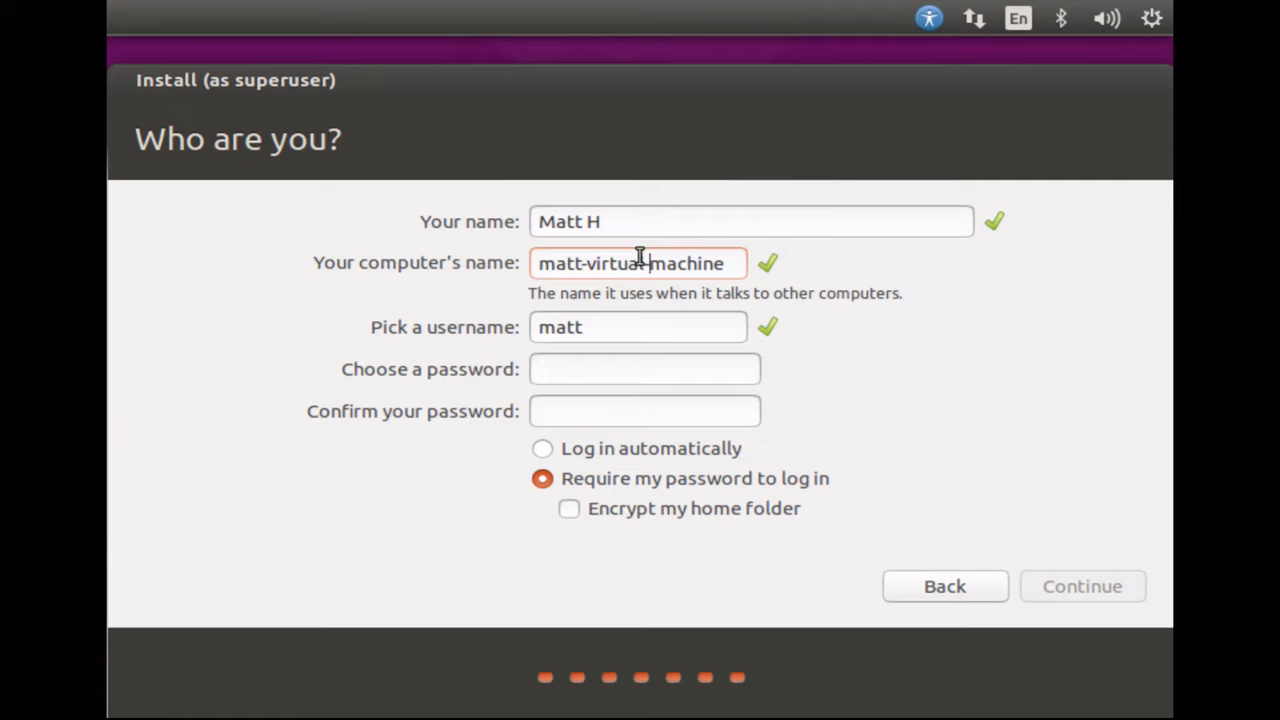
type("MattH")
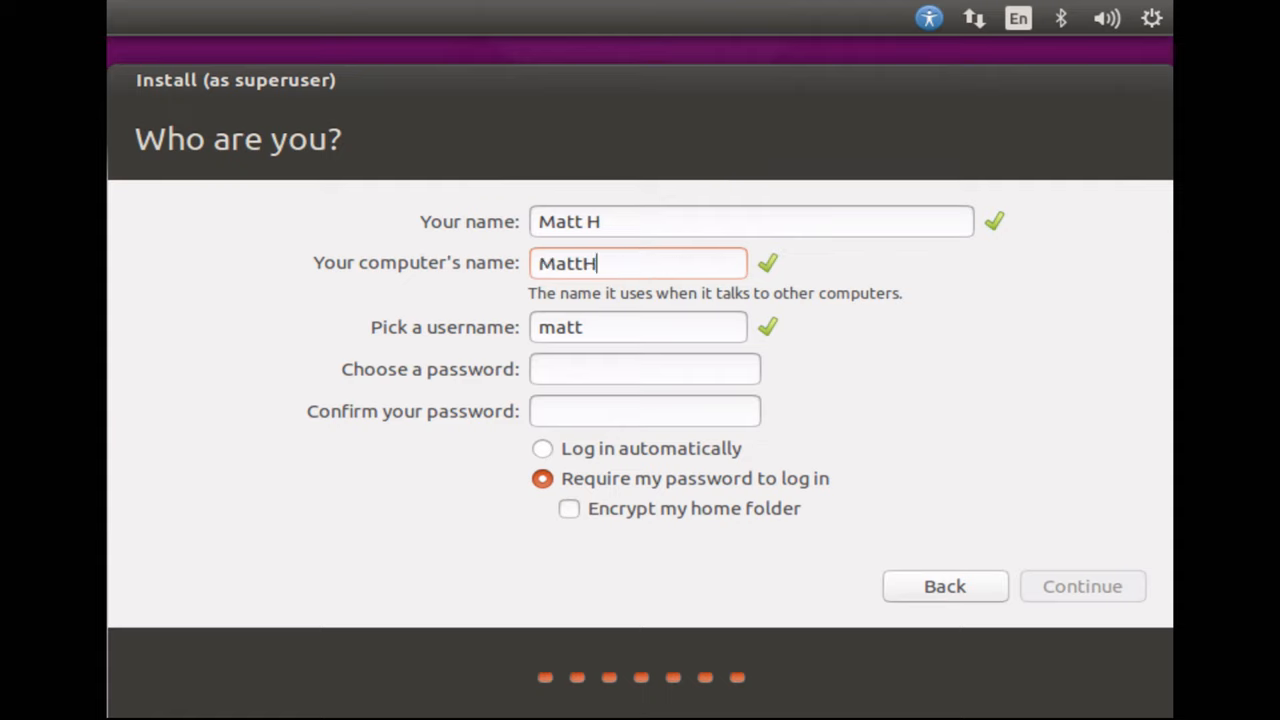
type("Ubuntu")
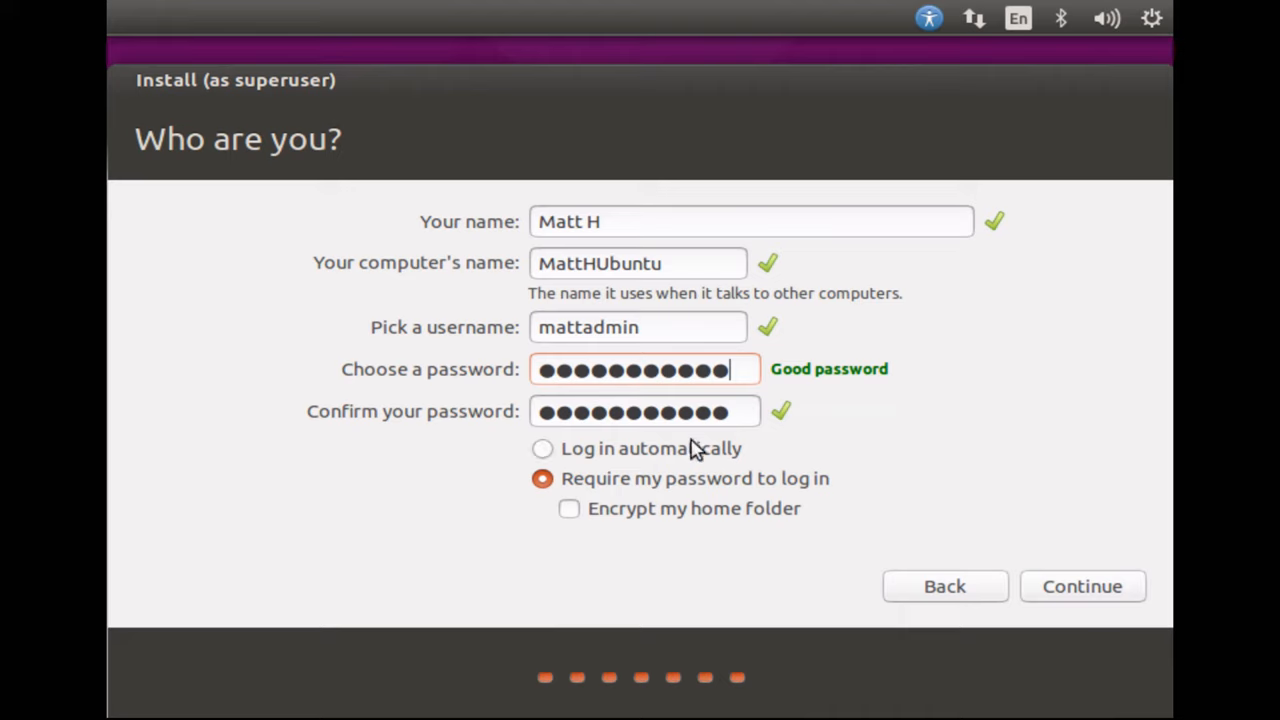
mouse_move(690, 455)
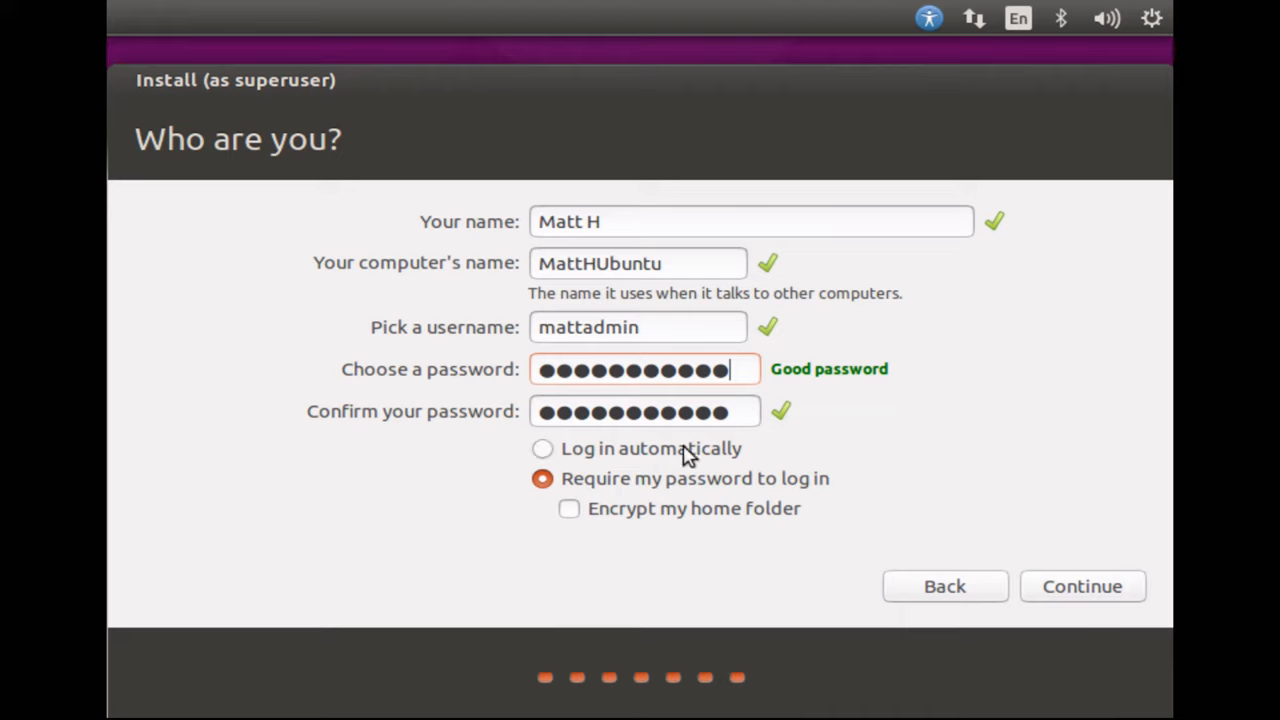
mouse_move(595, 447)
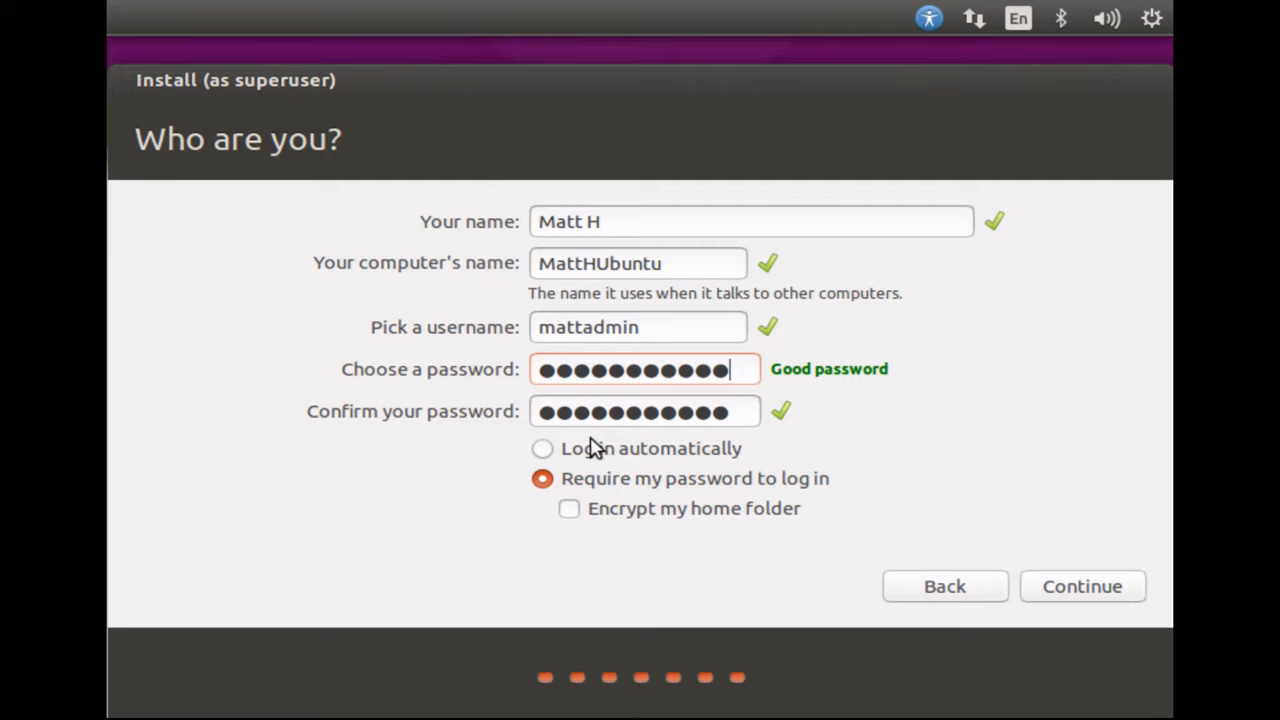
mouse_move(585, 447)
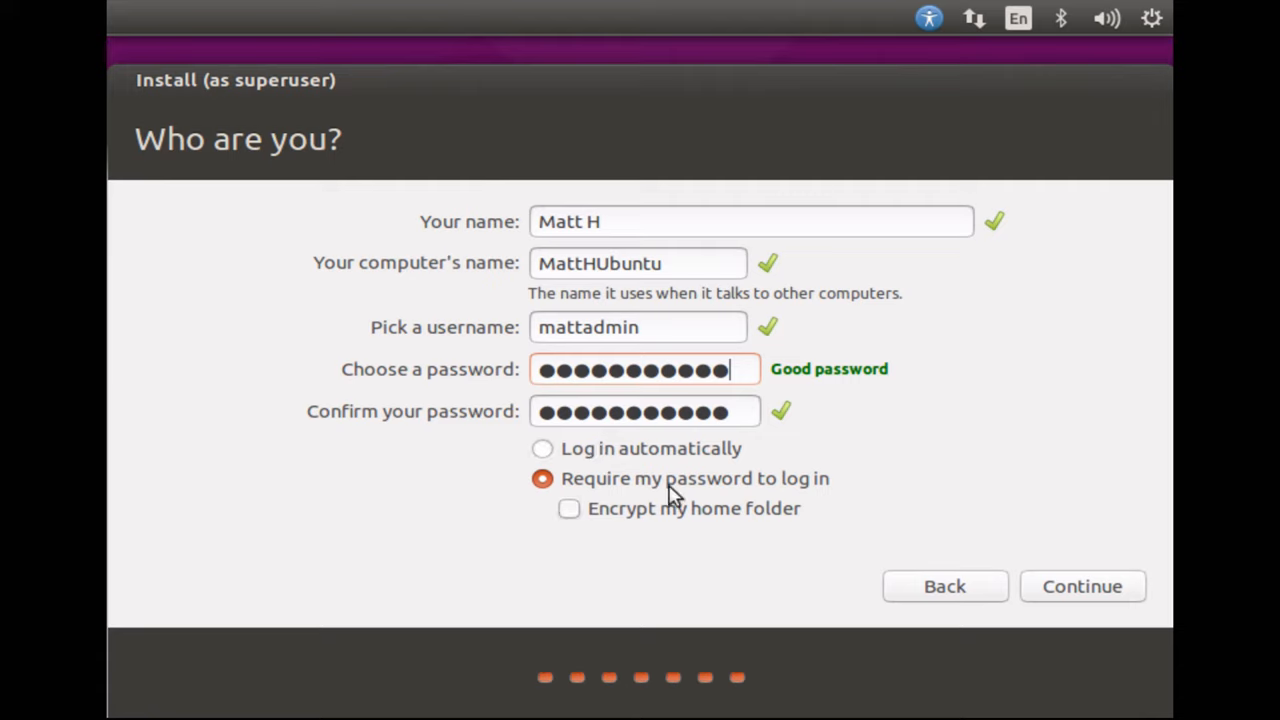
mouse_move(705, 485)
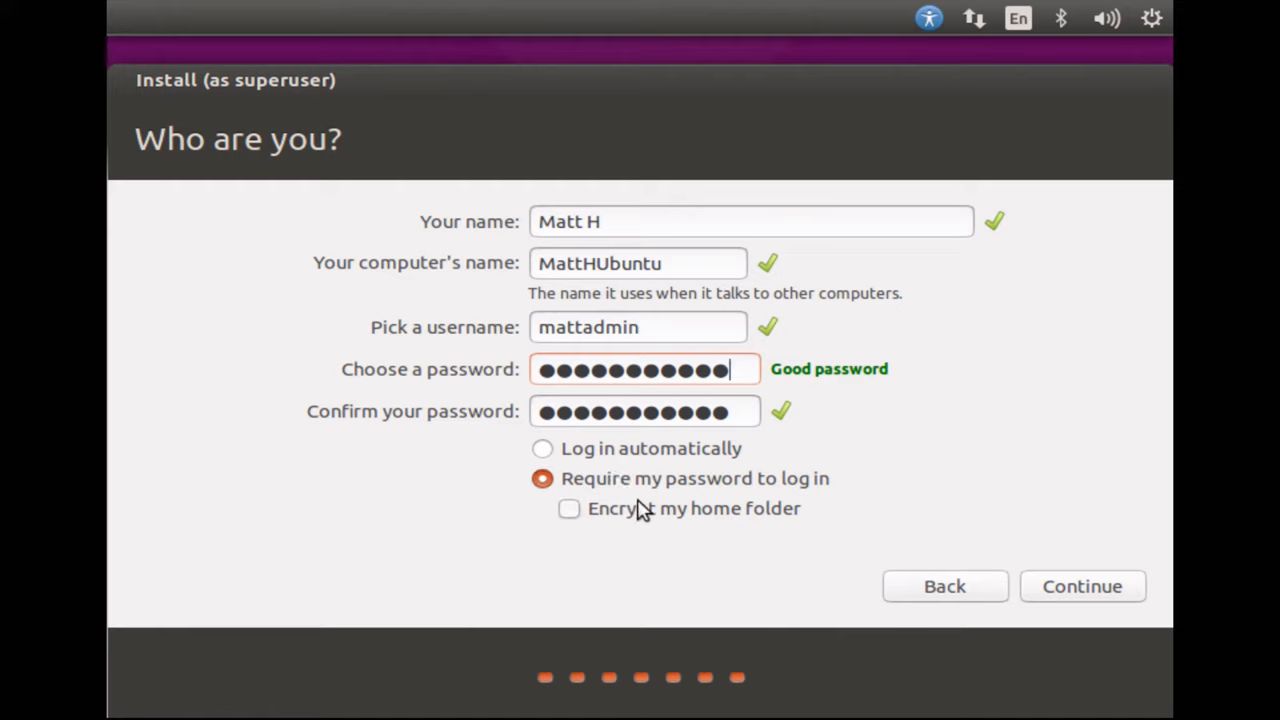
mouse_move(735, 512)
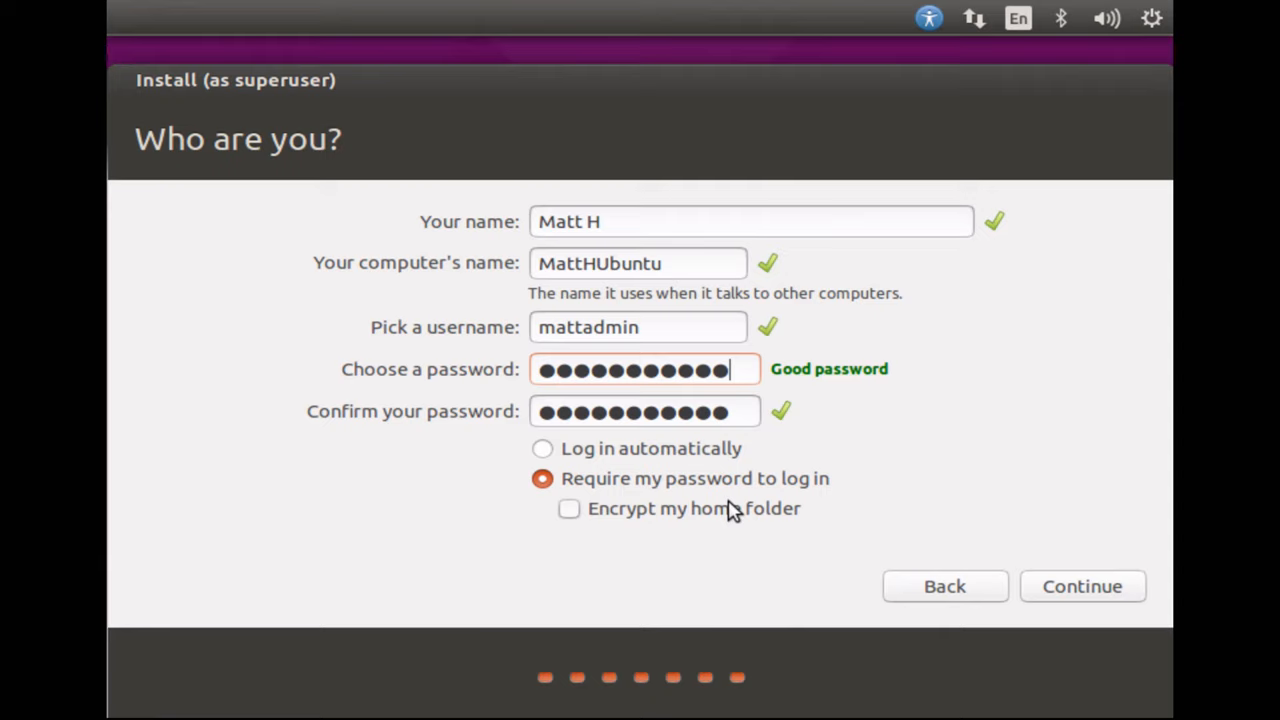
mouse_move(741, 513)
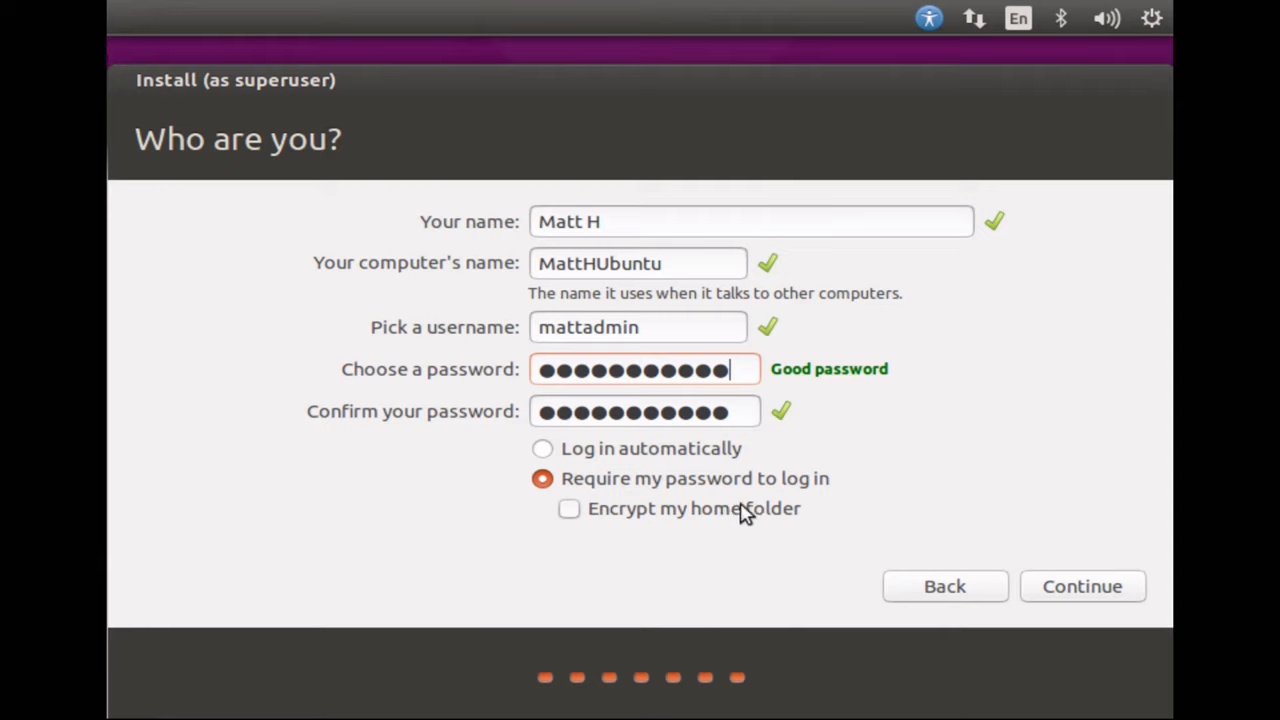
mouse_move(735, 510)
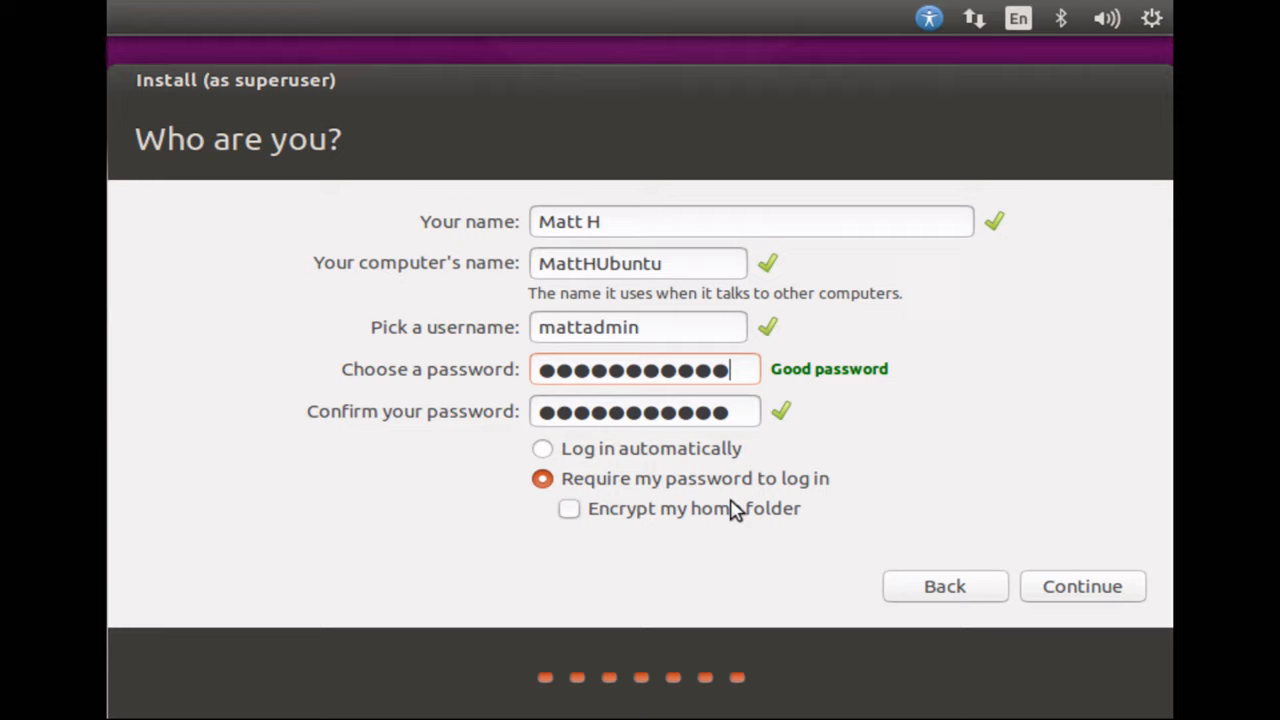
mouse_move(1040, 578)
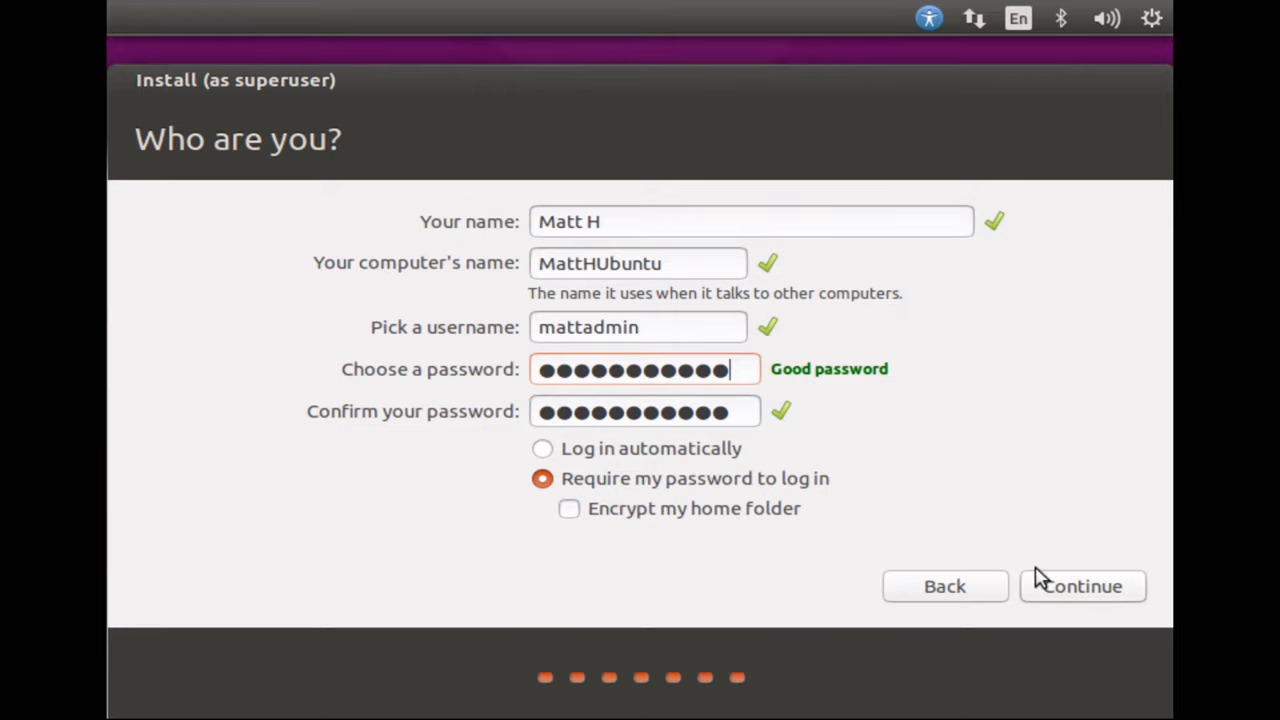
Start the installation, browse the slideshow, and wait for Installation Complete.
left_click(1082, 586)
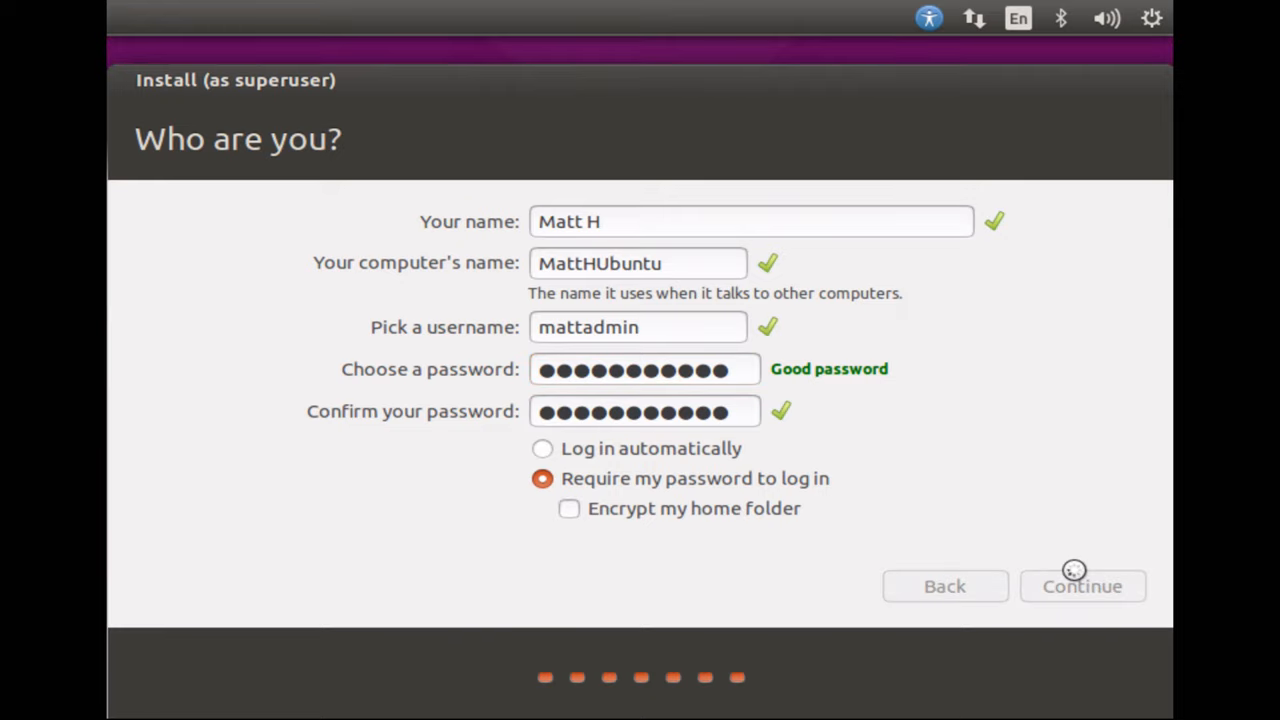
left_click(1082, 586)
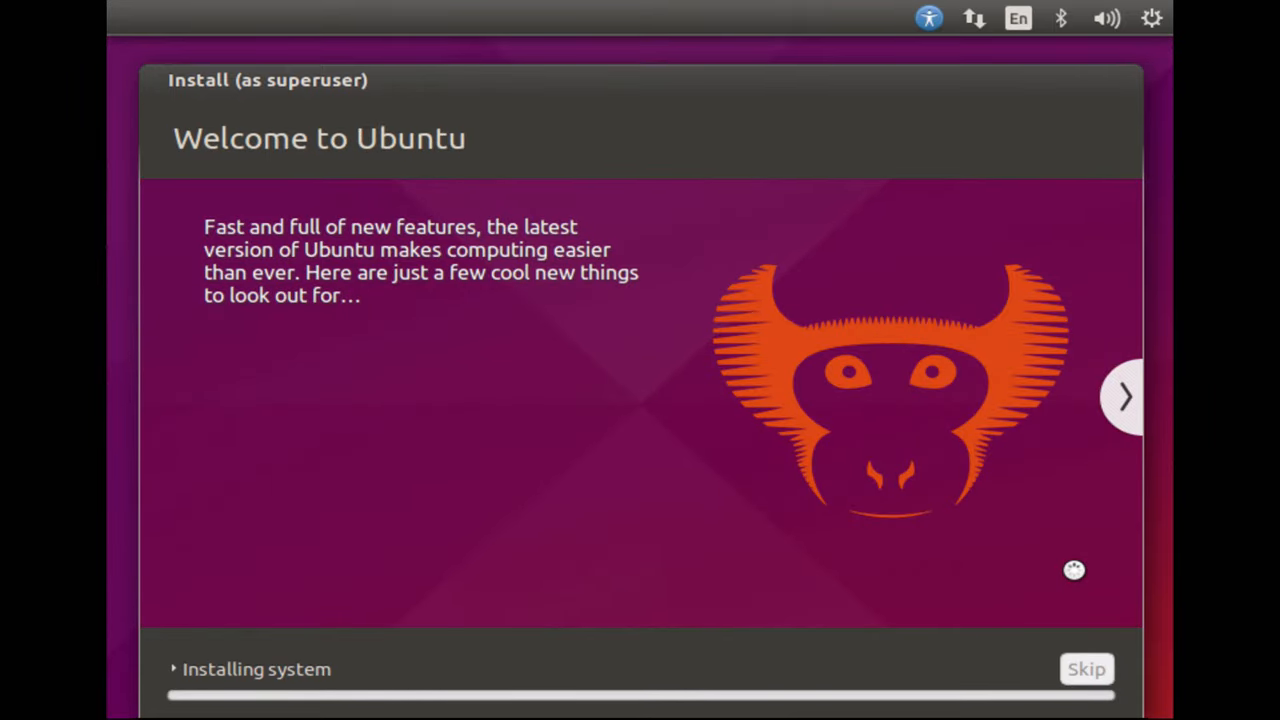
left_click(1122, 396)
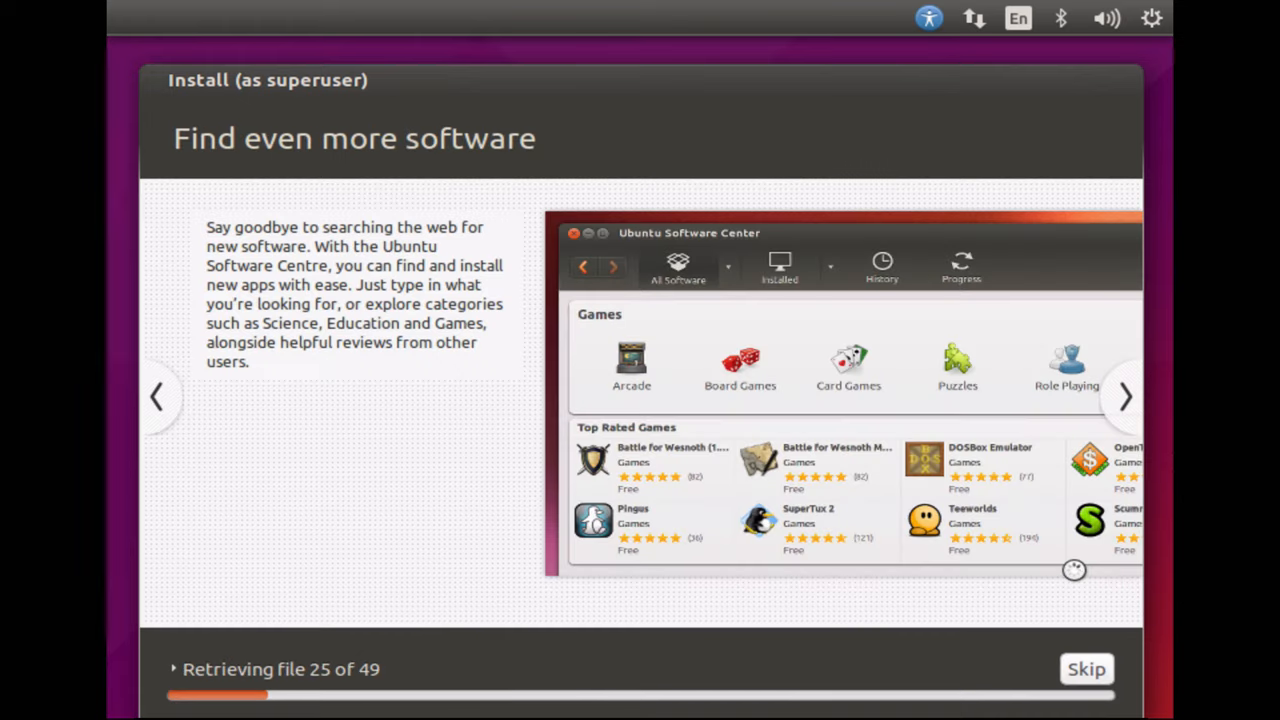
left_click(1124, 396)
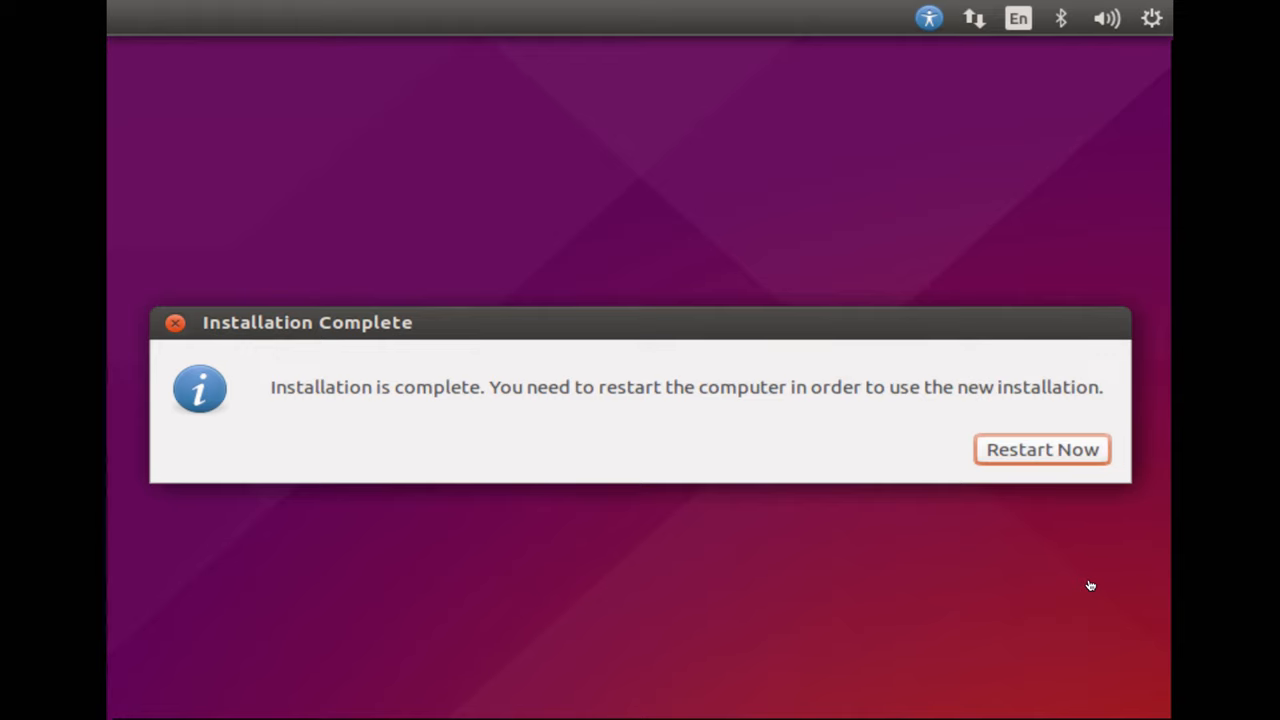
mouse_move(1057, 523)
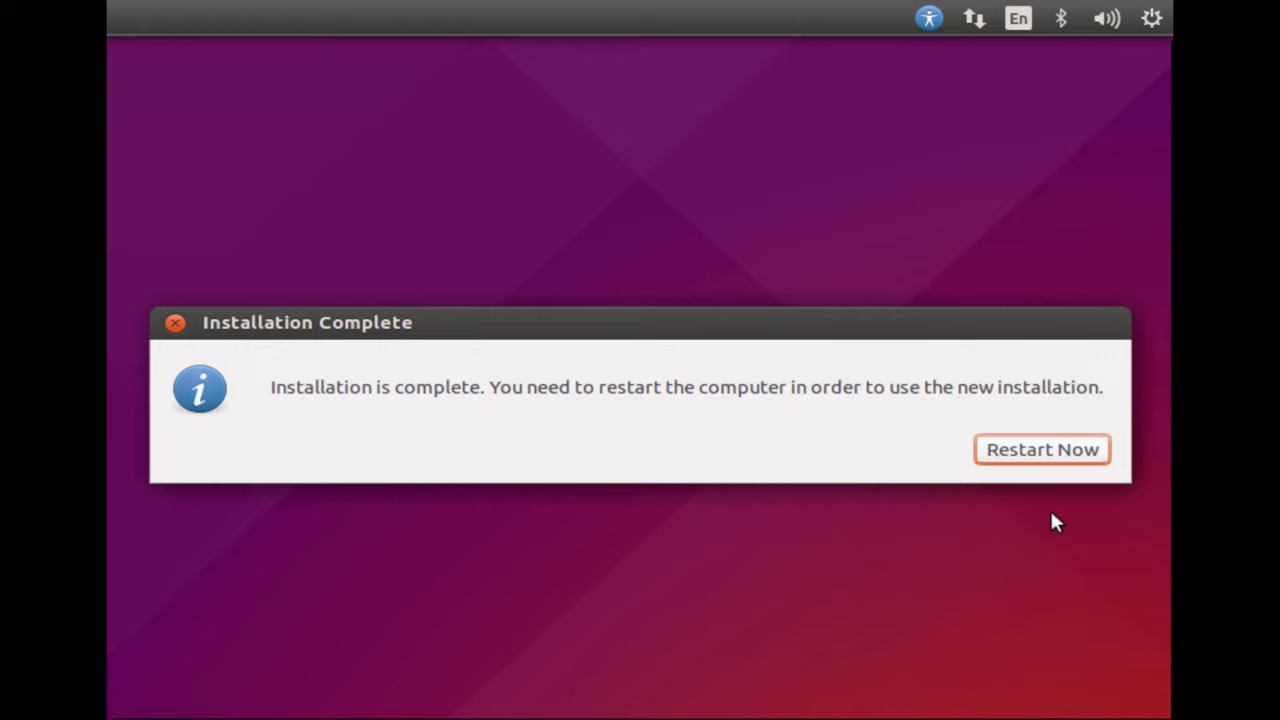
Restart Now into Ubuntu 15.04, reaching the login screen for Matt H.
left_click(1042, 449)
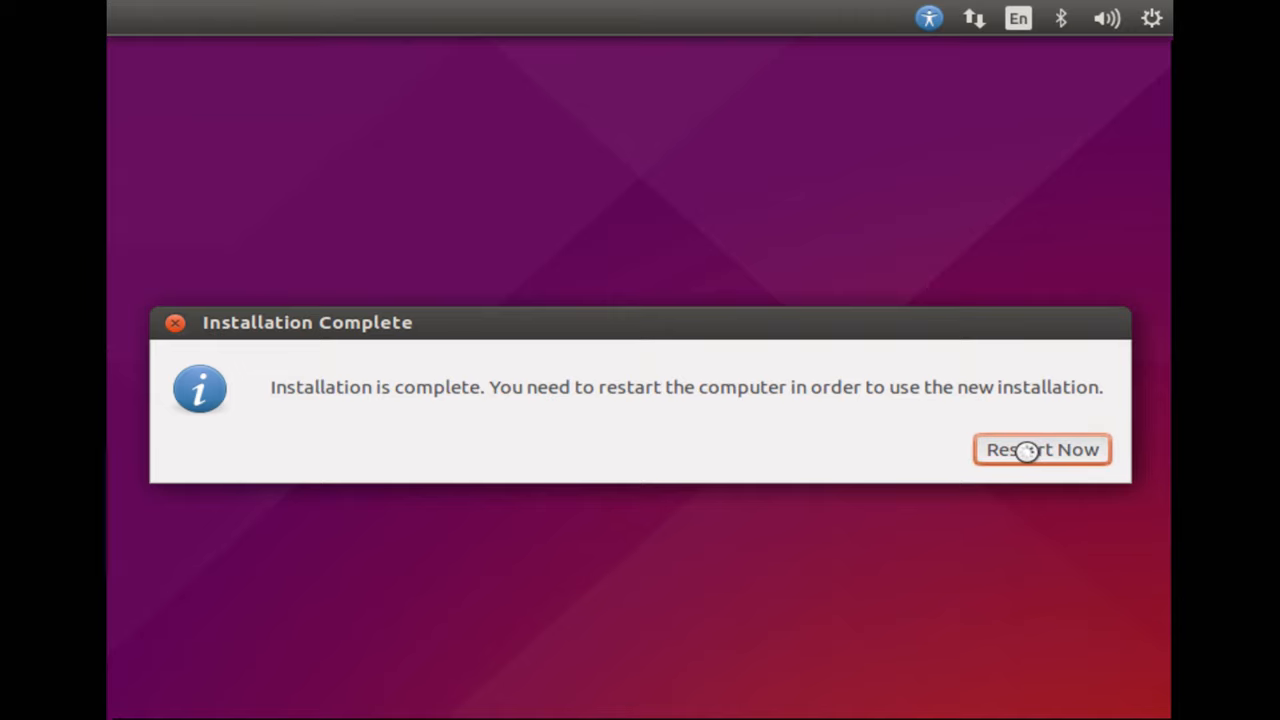
left_click(1042, 449)
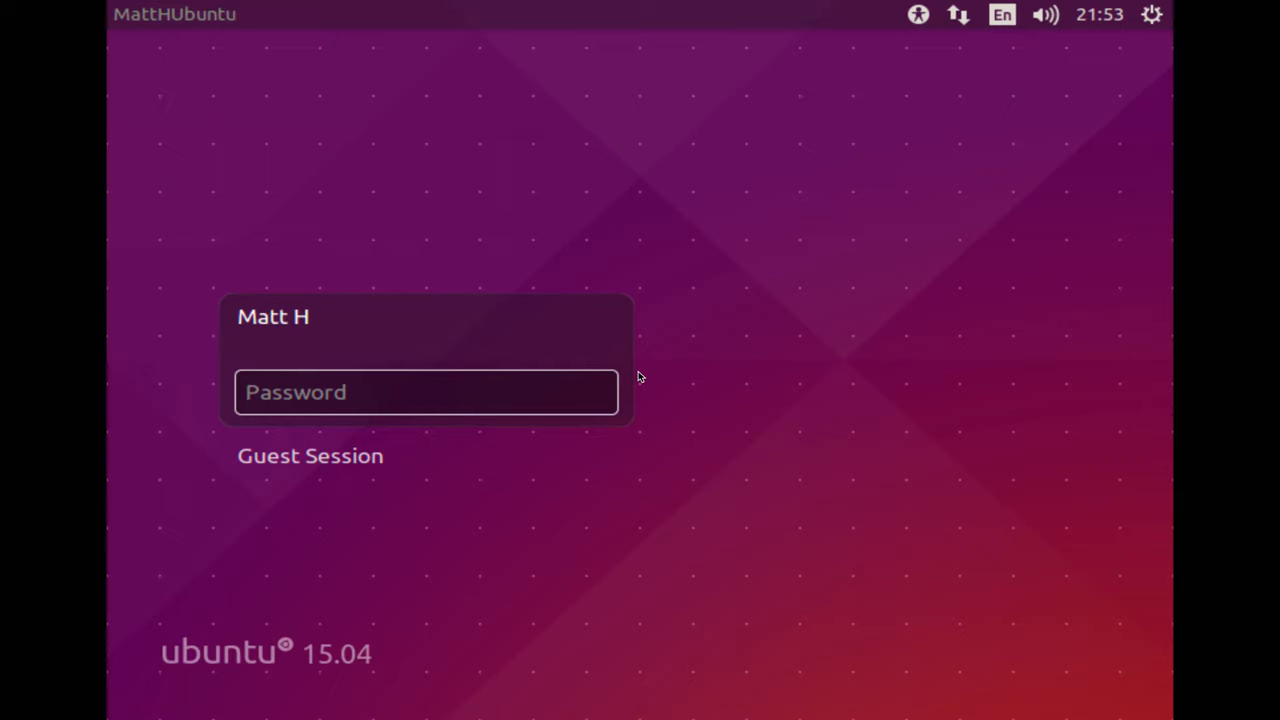
Log in as Matt H by entering the account password at the greeter.
type("password")
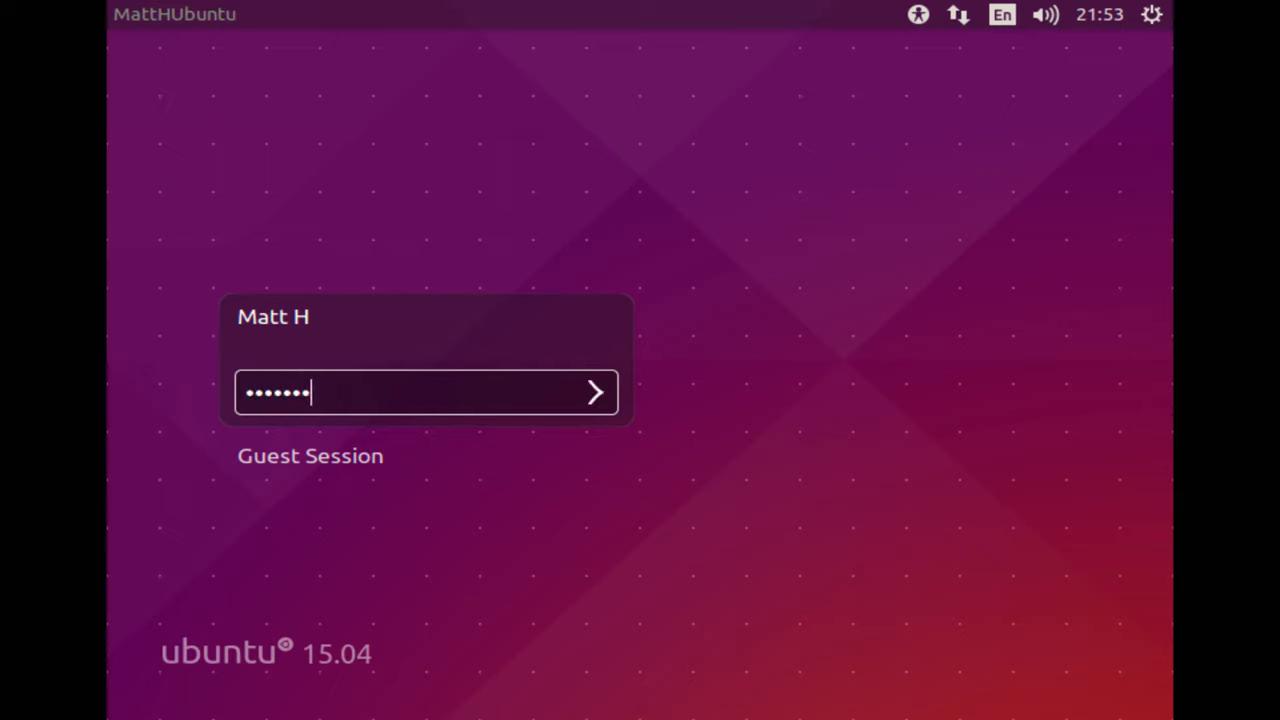
left_click(595, 392)
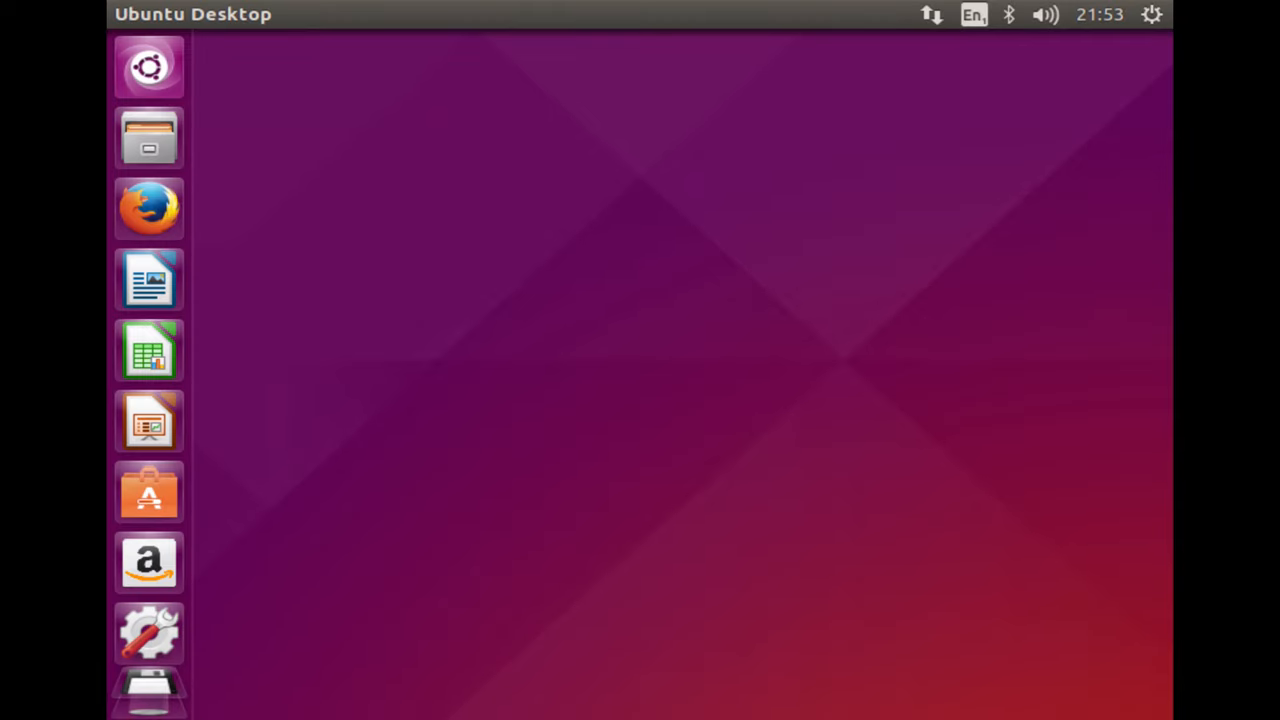
mouse_move(640, 240)
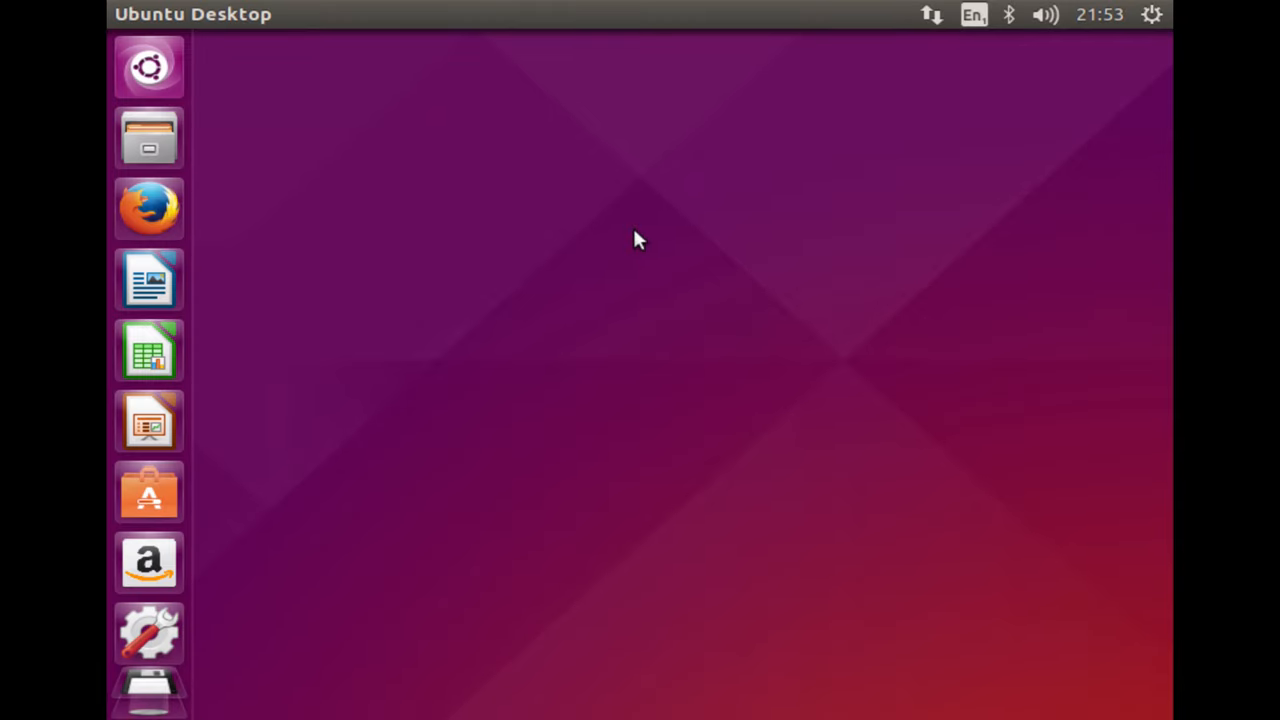
mouse_move(668, 226)
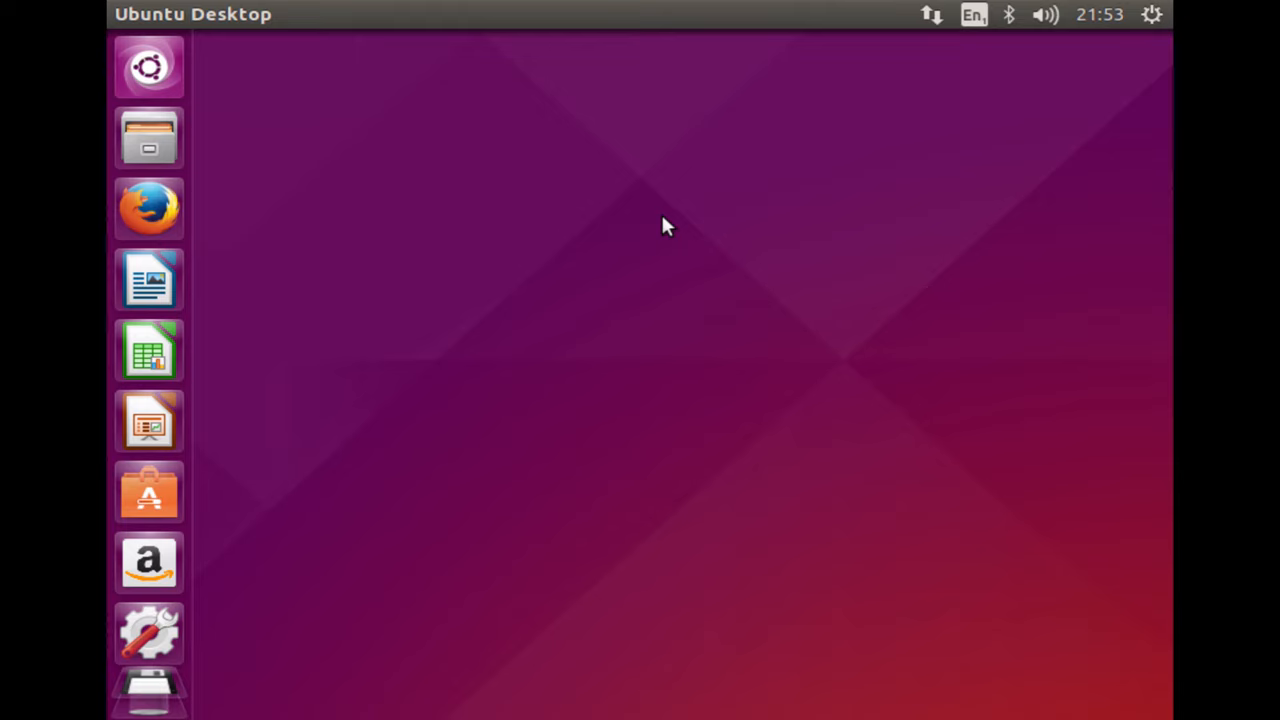
mouse_move(128, 12)
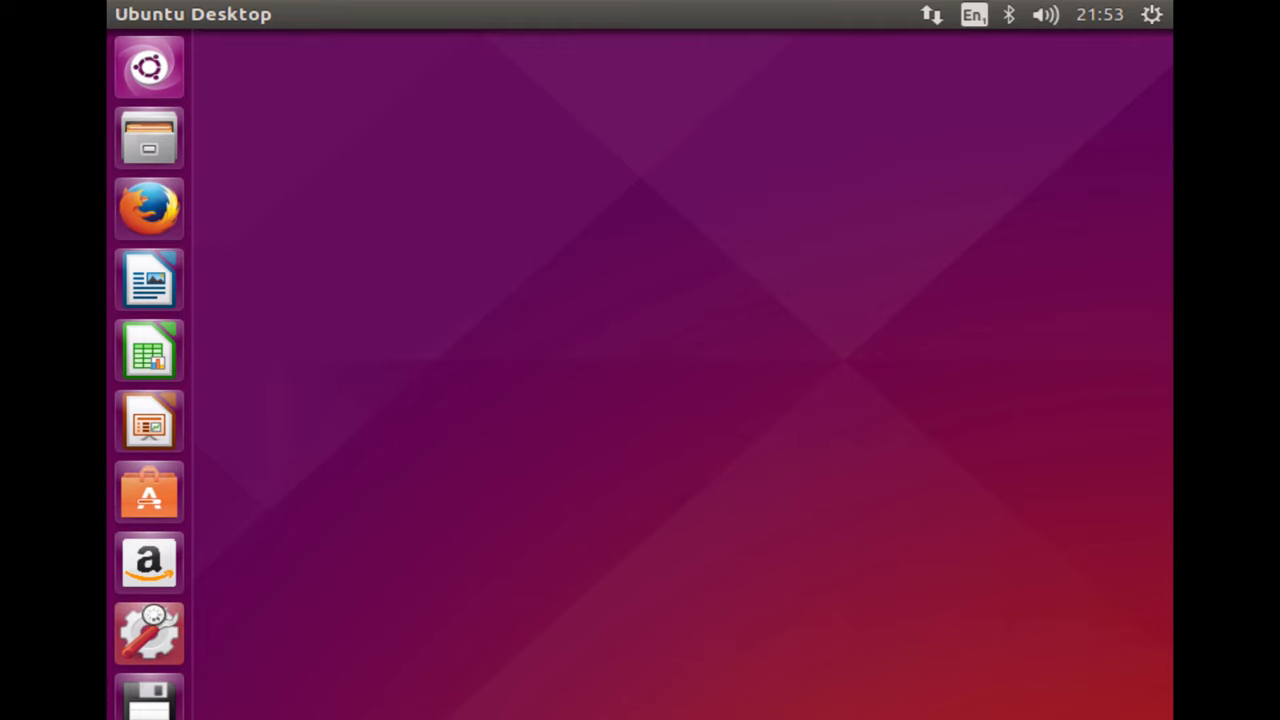
Open Software & Updates from System Settings, check its Updates tab, then close it.
left_click(149, 632)
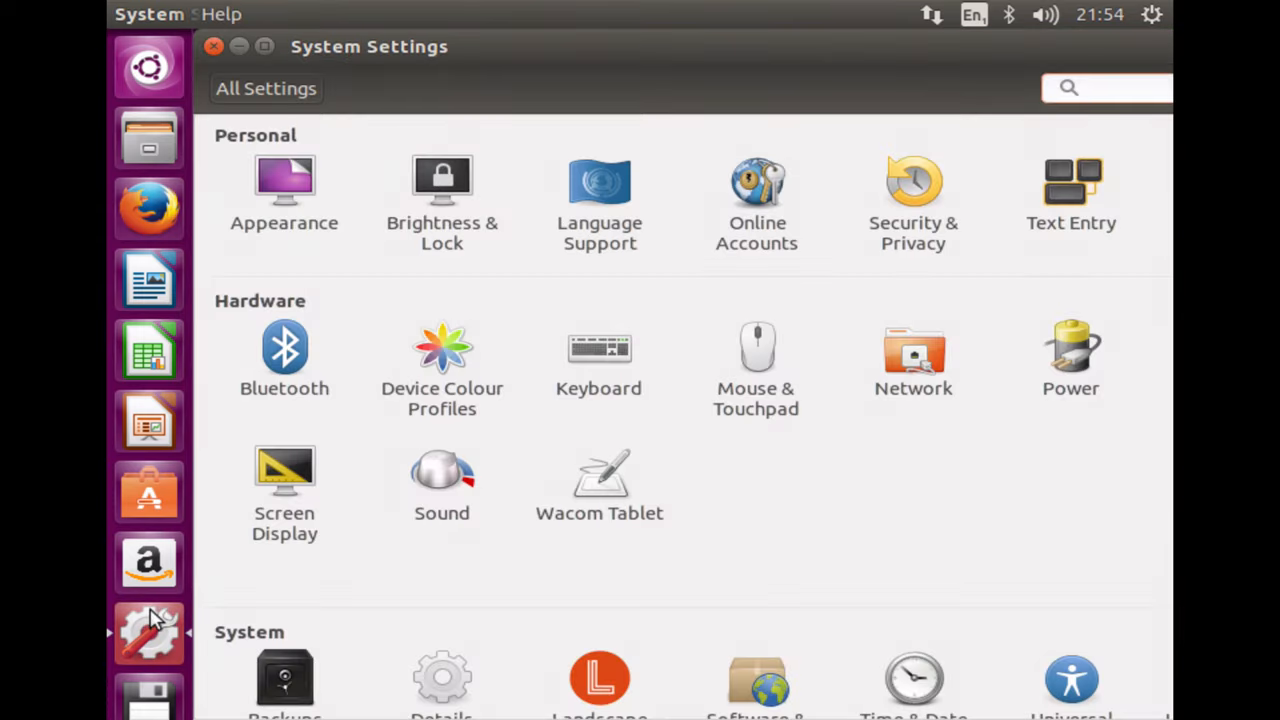
left_click(1105, 88)
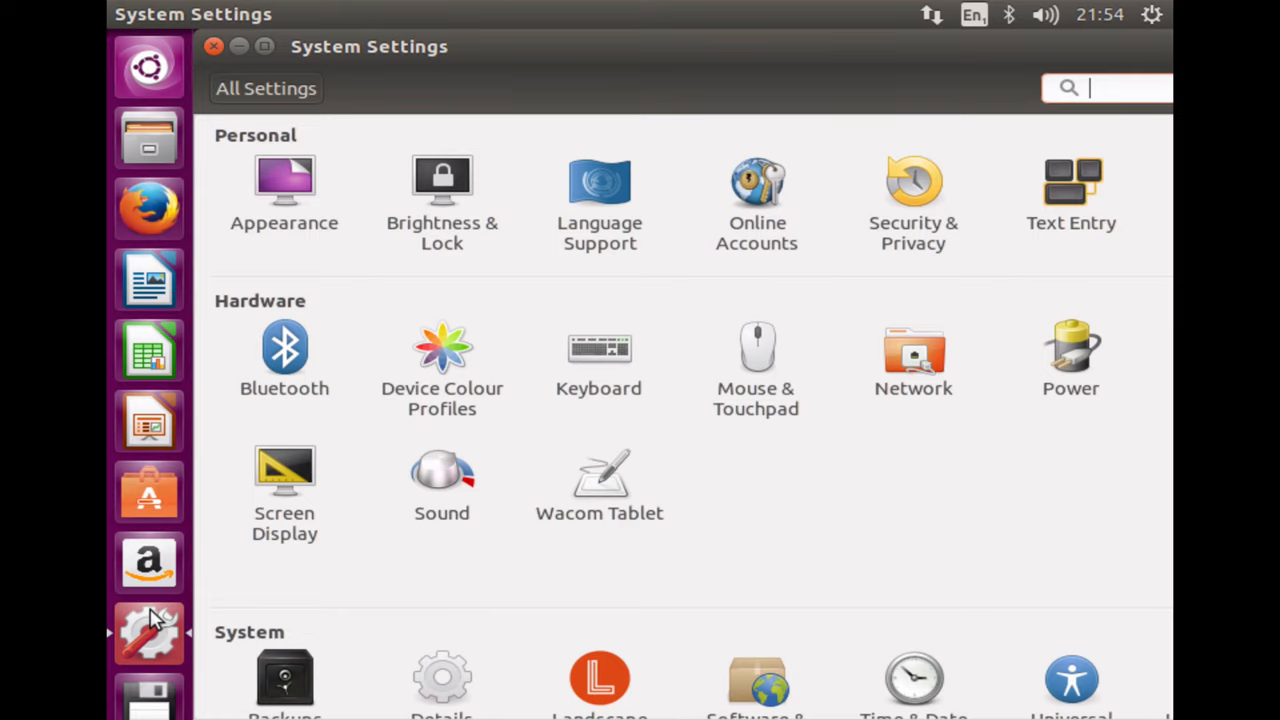
scroll("down", 3)
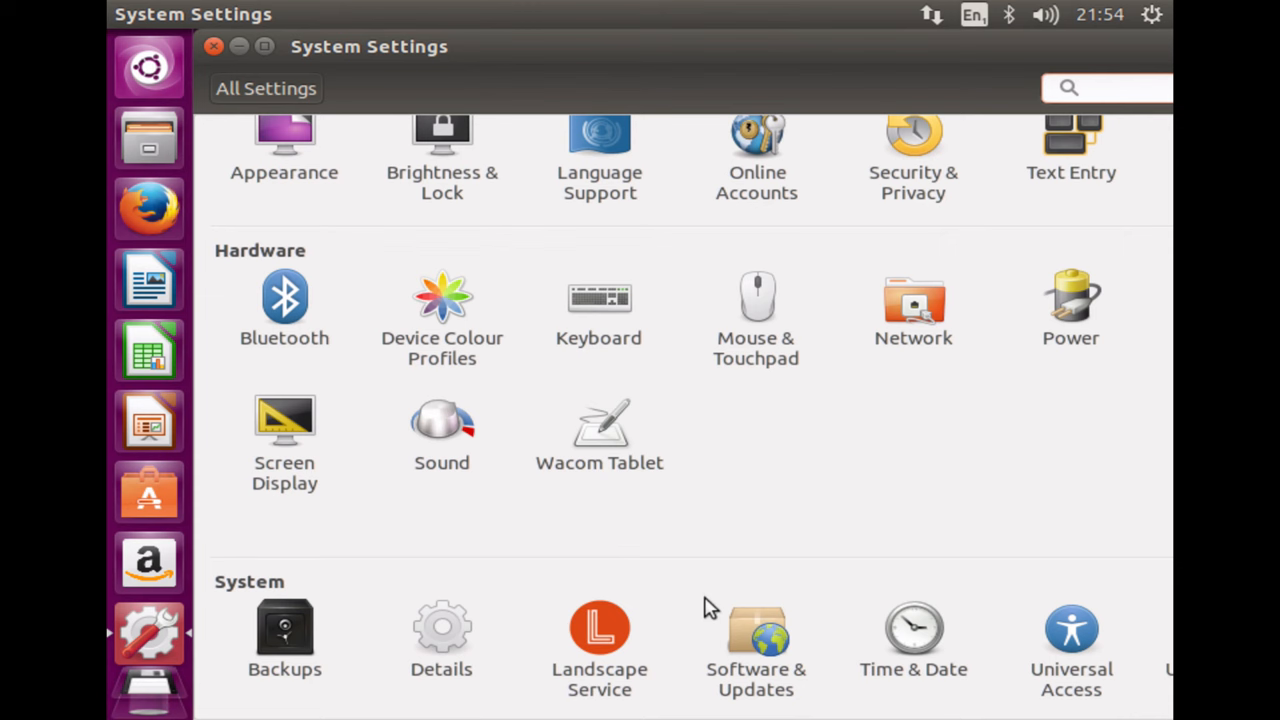
left_click(756, 628)
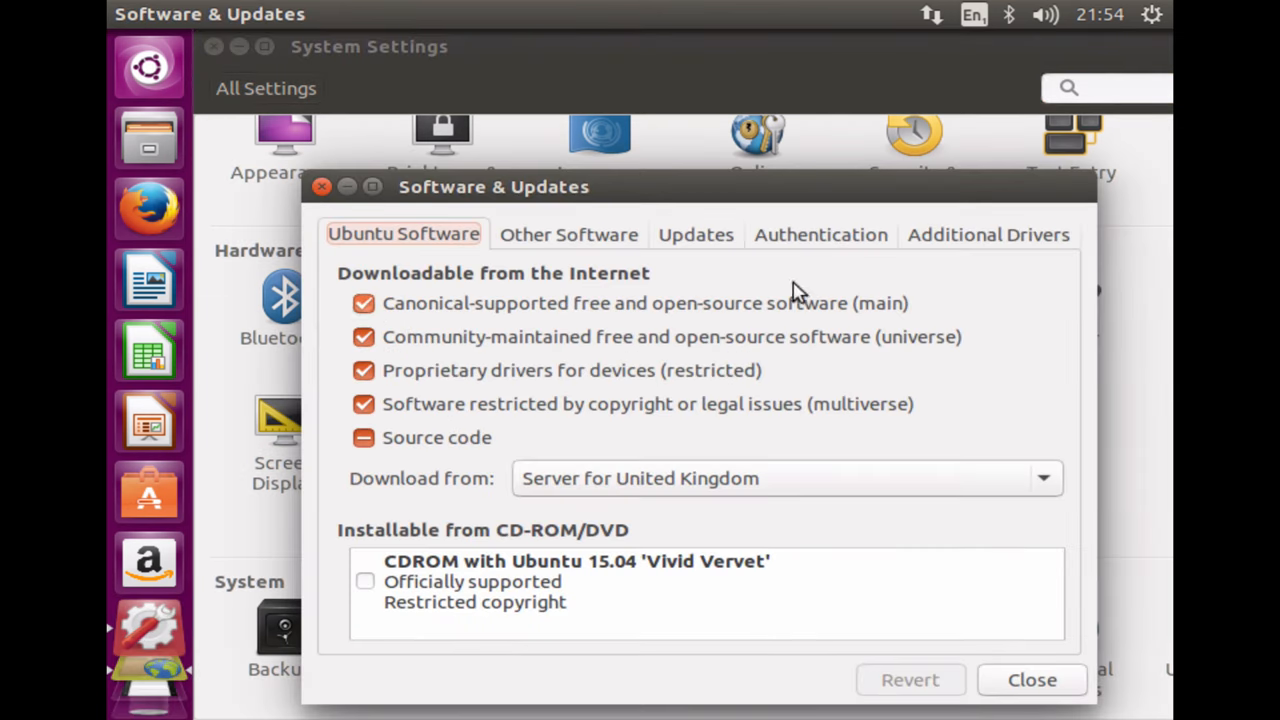
left_click(695, 234)
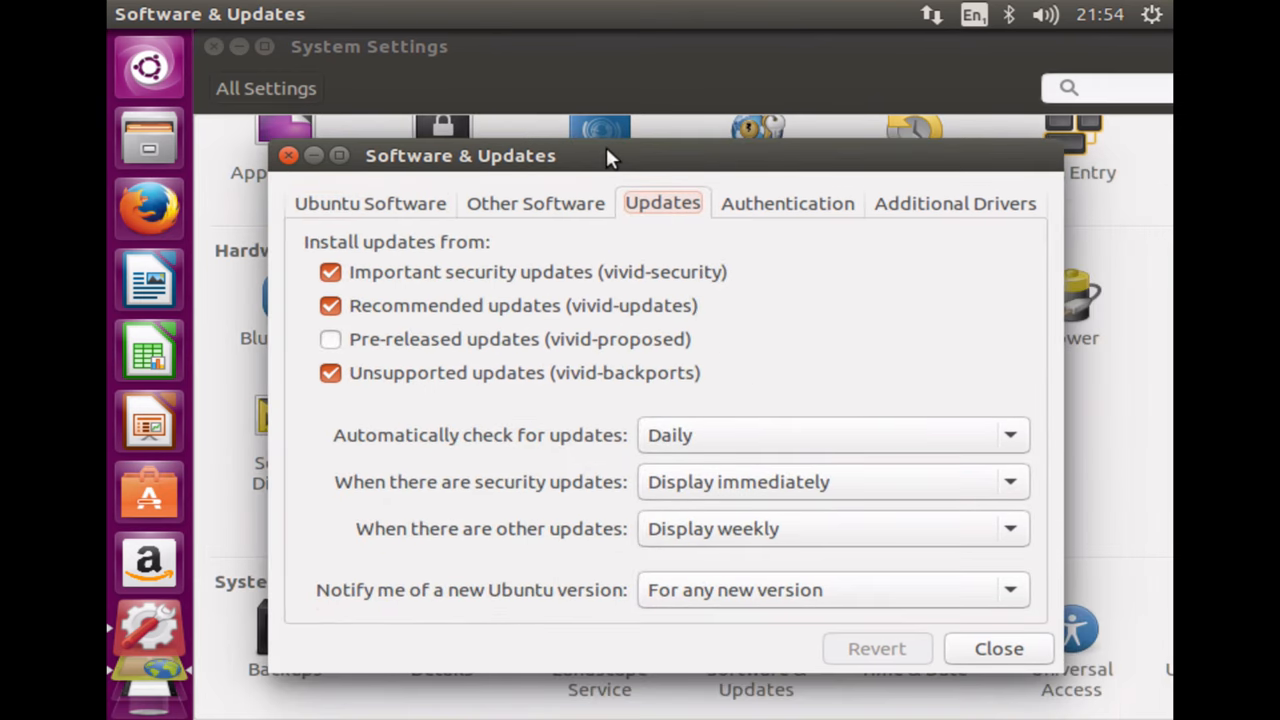
mouse_move(285, 158)
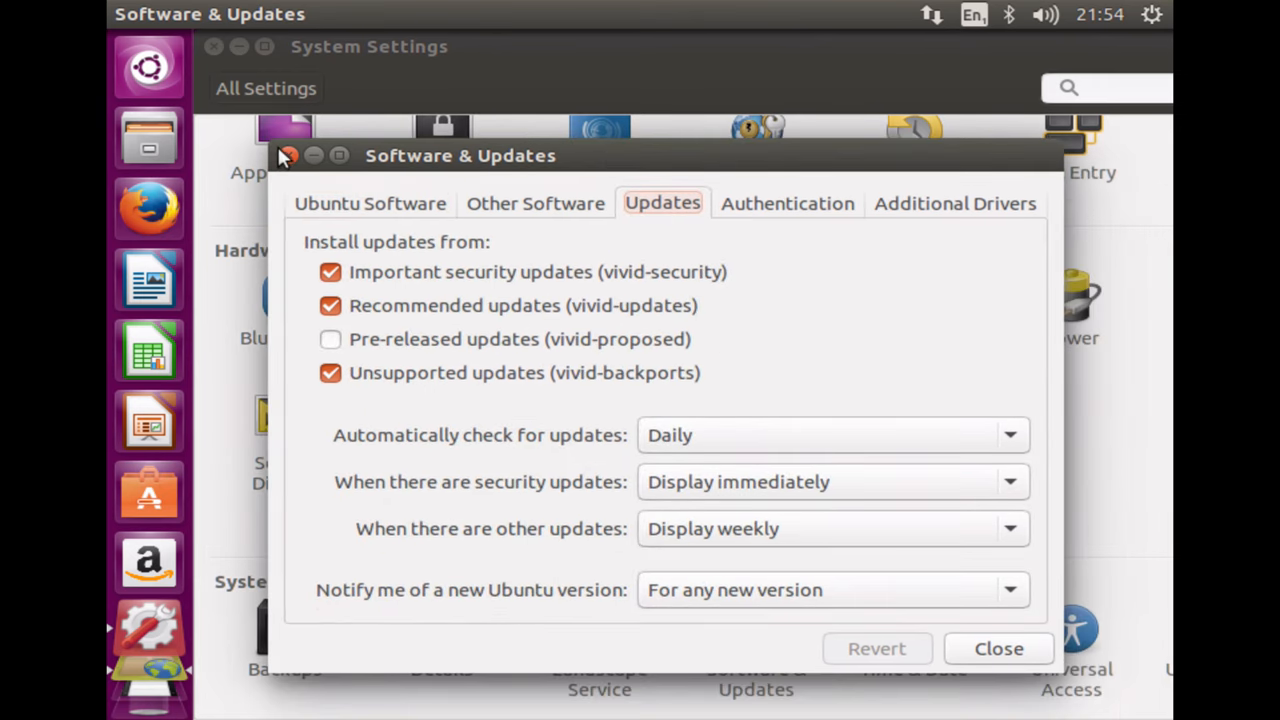
left_click(288, 155)
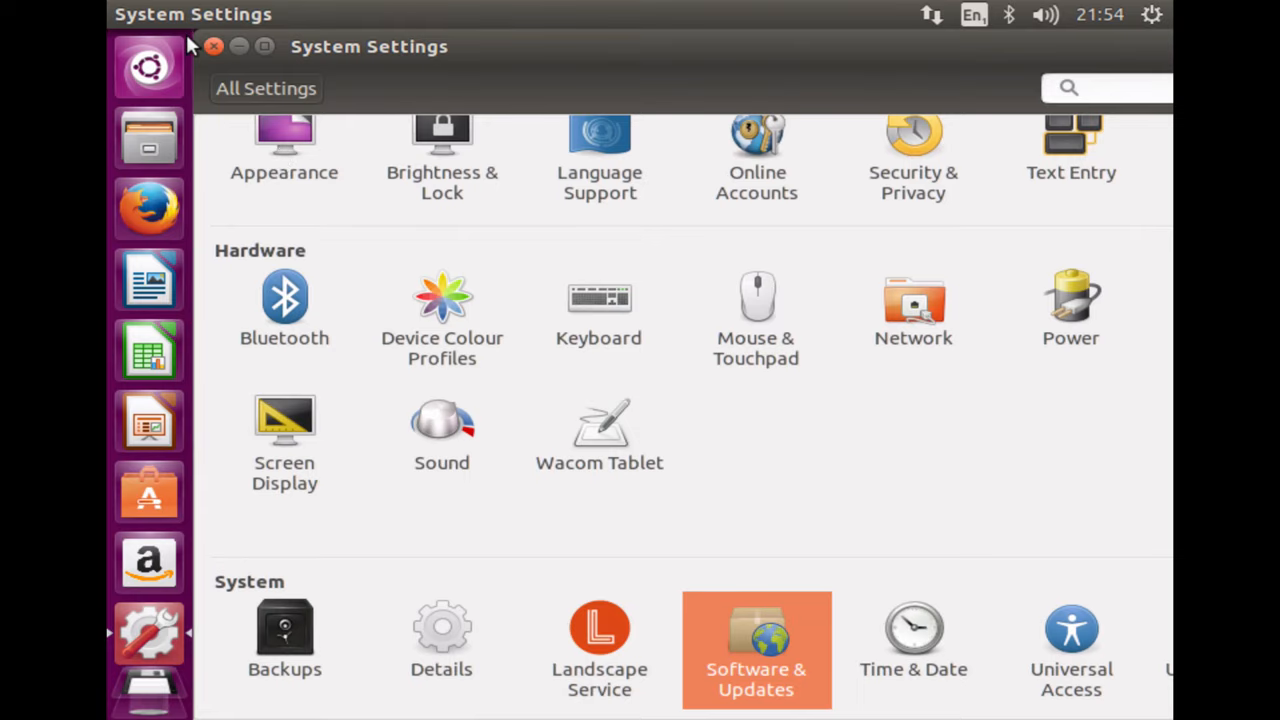